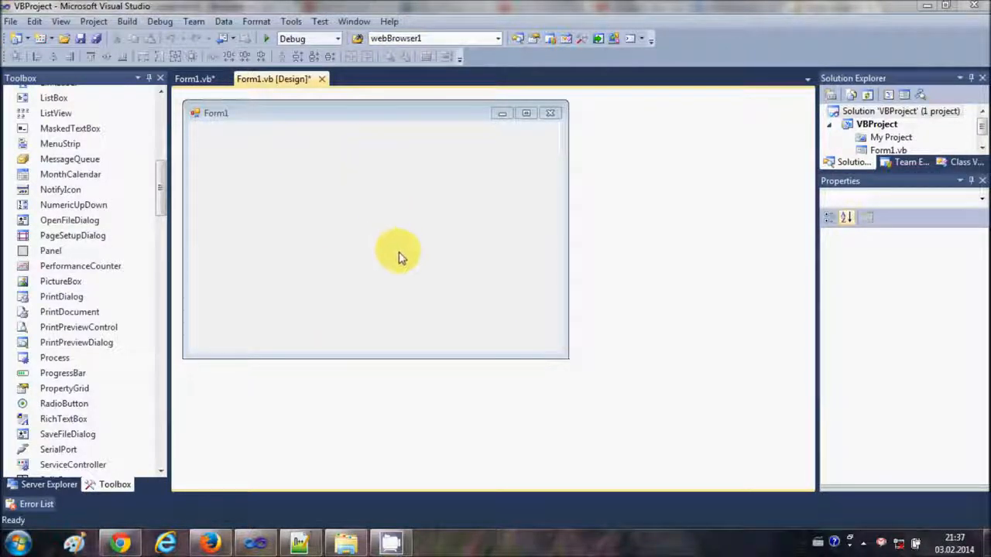
{"action": "mouse_move", "coordinate": [286, 151]}
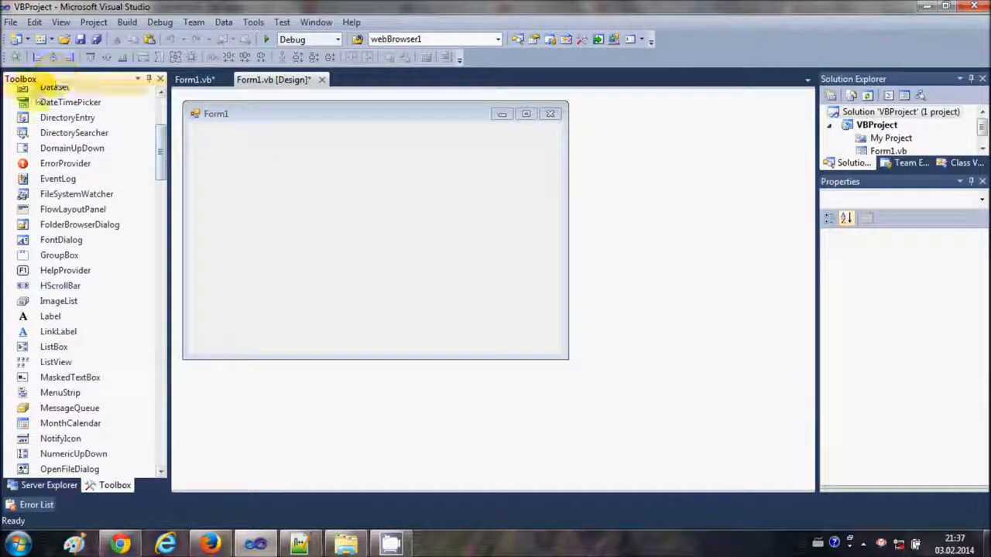
- Bring up the Toolbox context menu to reach Choose Items
{"action": "right_click", "coordinate": [78, 225]}
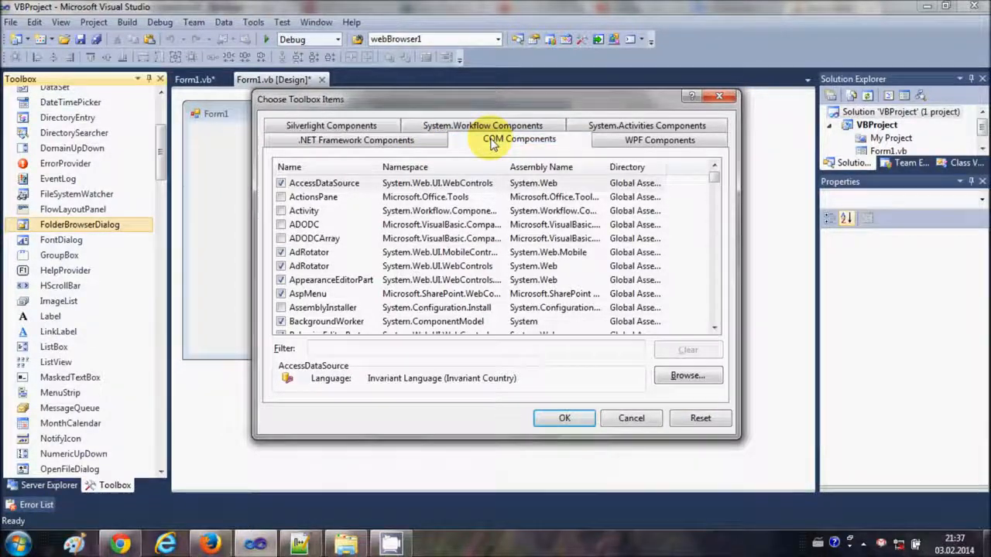
- Tick VideoLAN VLC ActiveX Plugin v2 under COM Components and confirm with OK
{"action": "left_click", "coordinate": [518, 139]}
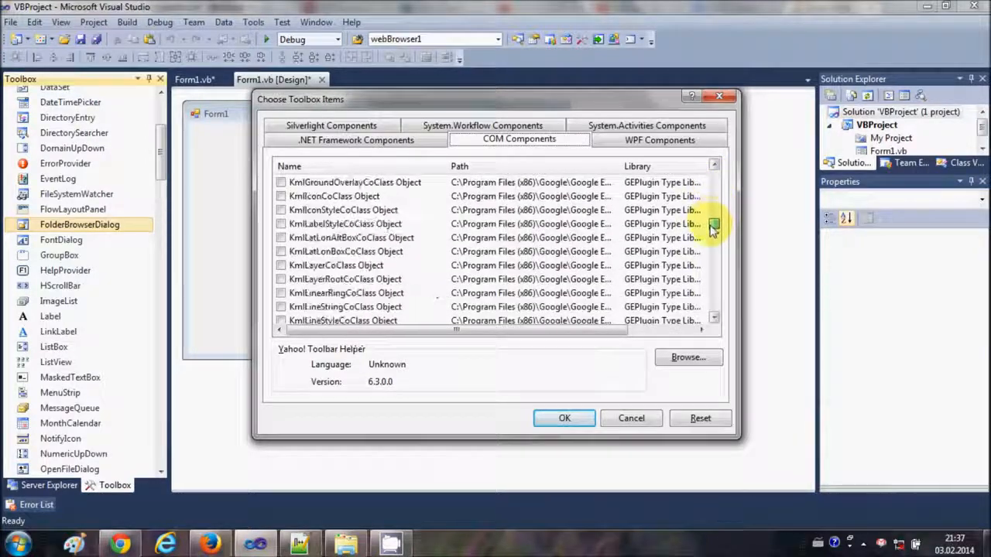
{"action": "scroll", "scroll_direction": "down", "scroll_amount": 3}
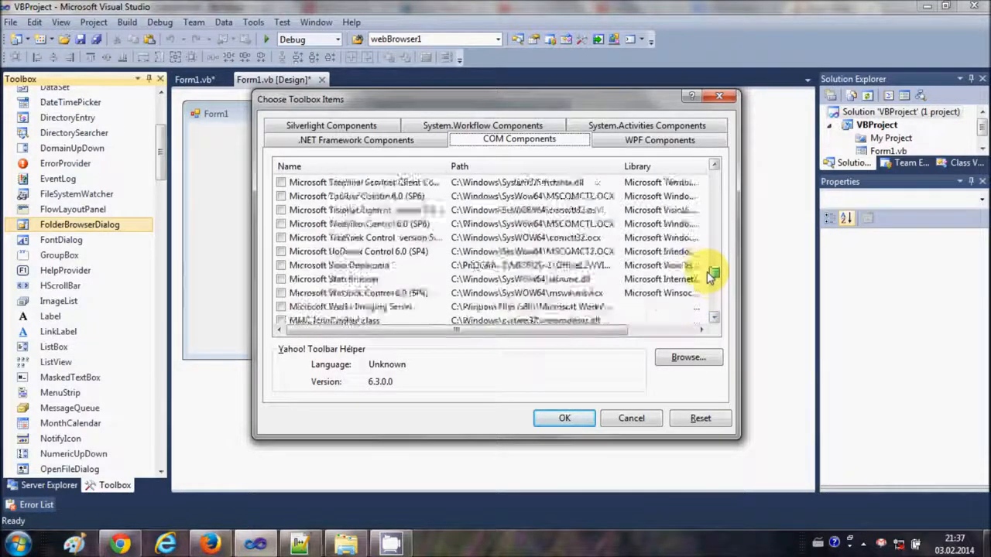
{"action": "scroll", "scroll_direction": "down", "scroll_amount": 3}
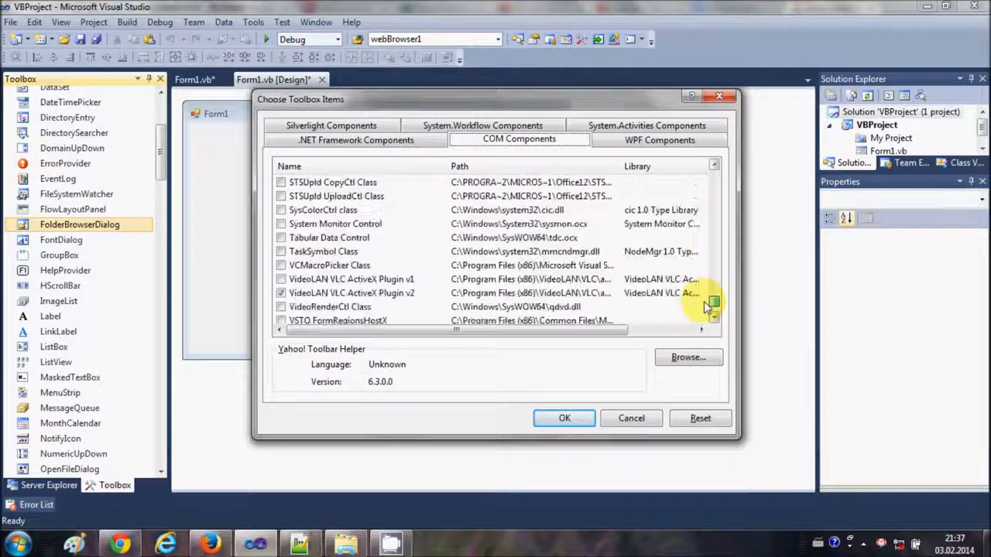
{"action": "scroll", "scroll_direction": "up", "scroll_amount": 3}
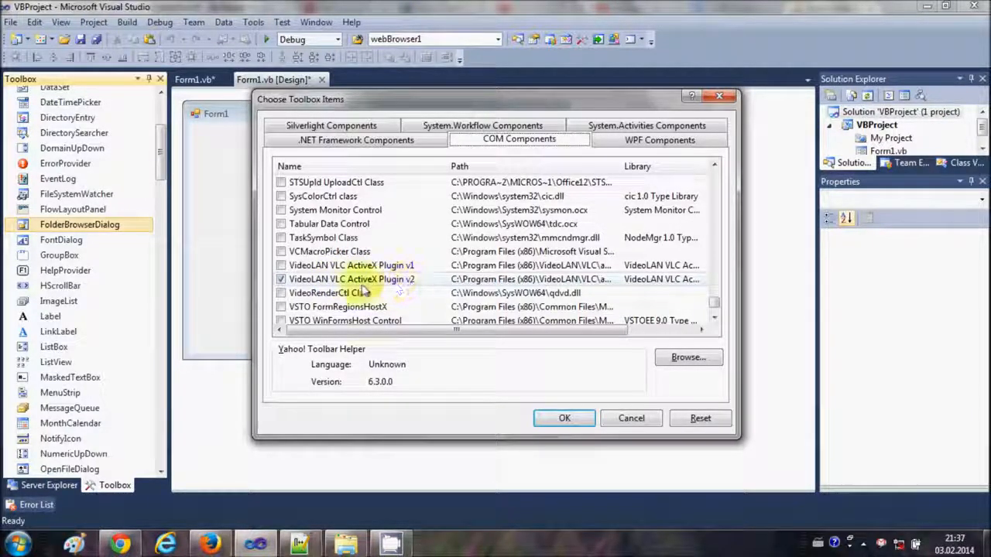
{"action": "left_click", "coordinate": [281, 279]}
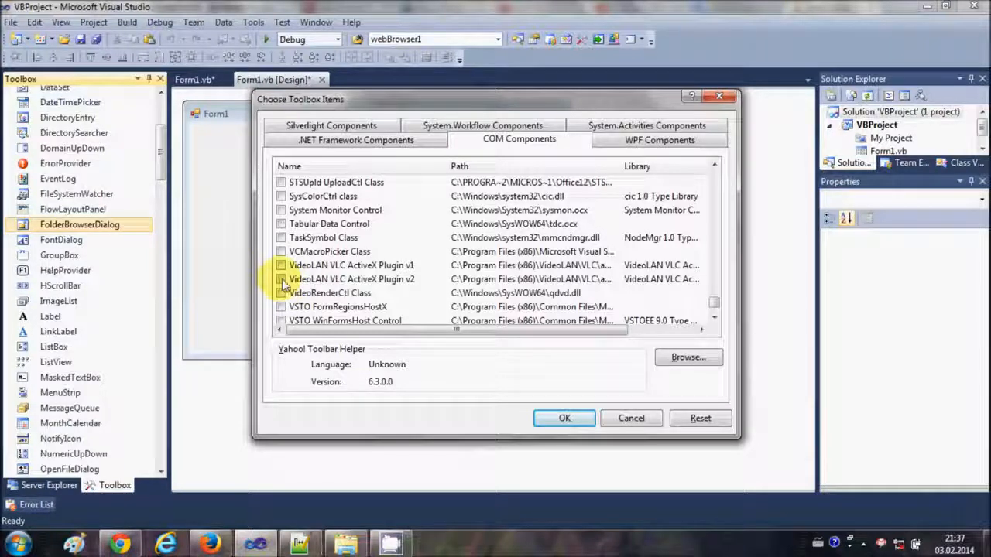
{"action": "left_click", "coordinate": [281, 279]}
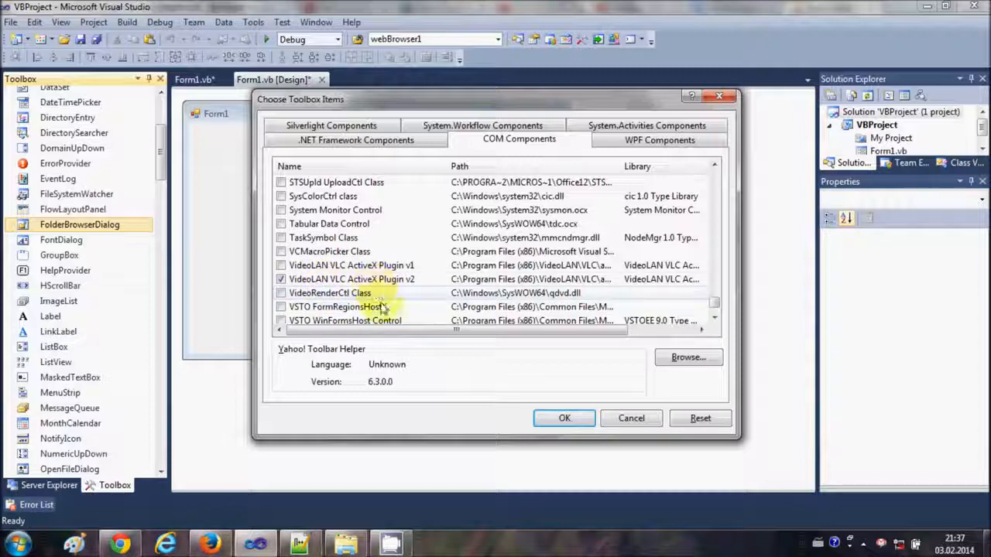
{"action": "left_click", "coordinate": [565, 418]}
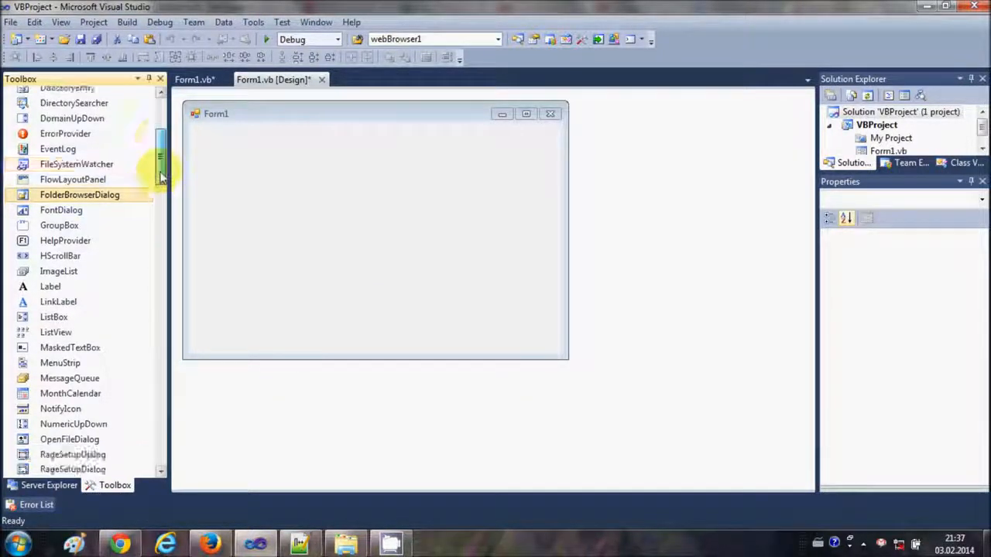
- Place the VLC player on Form1 and drag its handles to enlarge it
{"action": "scroll", "scroll_direction": "down", "scroll_amount": 3}
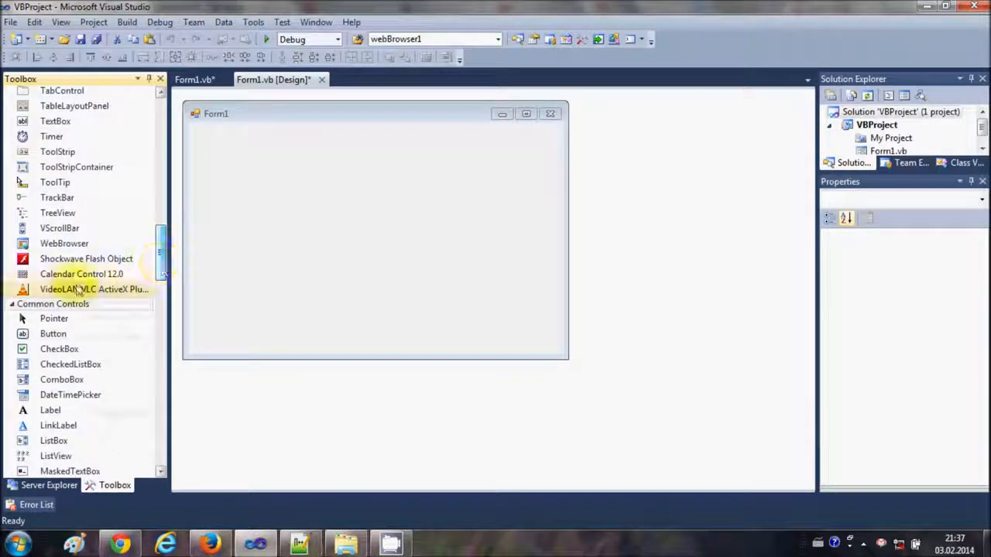
{"action": "mouse_move", "coordinate": [86, 289]}
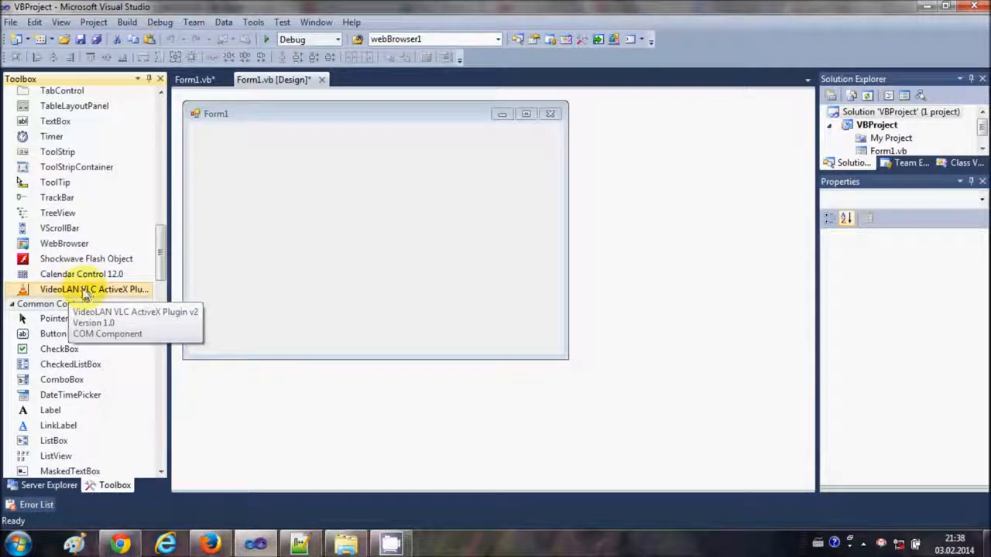
{"action": "mouse_move", "coordinate": [117, 298]}
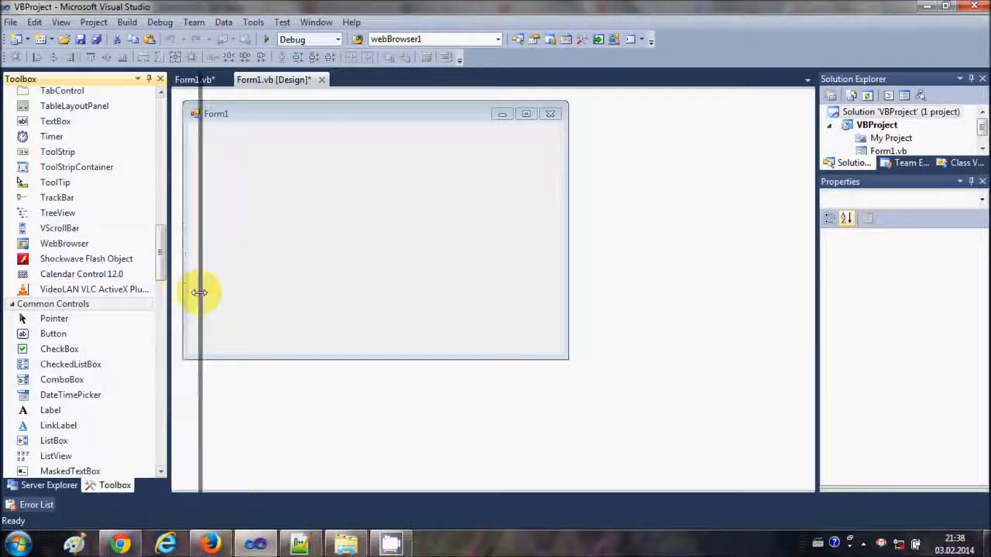
{"action": "mouse_move", "coordinate": [103, 289]}
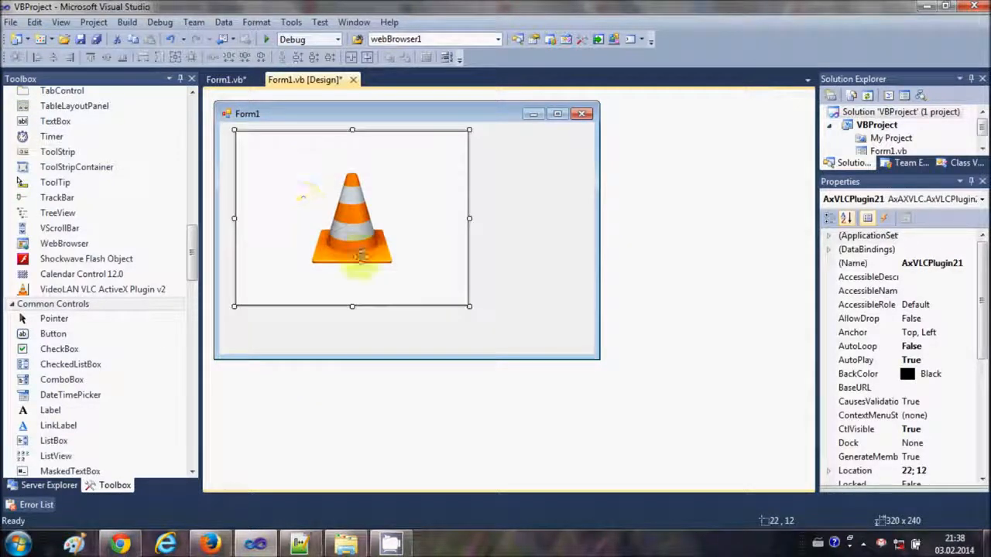
{"action": "left_click_drag", "start_coordinate": [469, 307], "coordinate": [493, 344]}
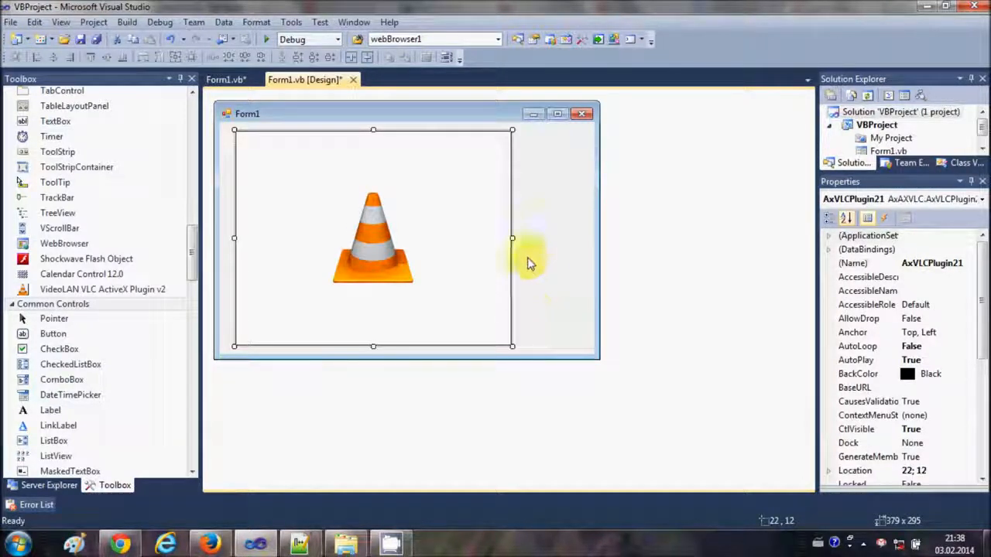
{"action": "left_click_drag", "start_coordinate": [512, 239], "coordinate": [499, 240]}
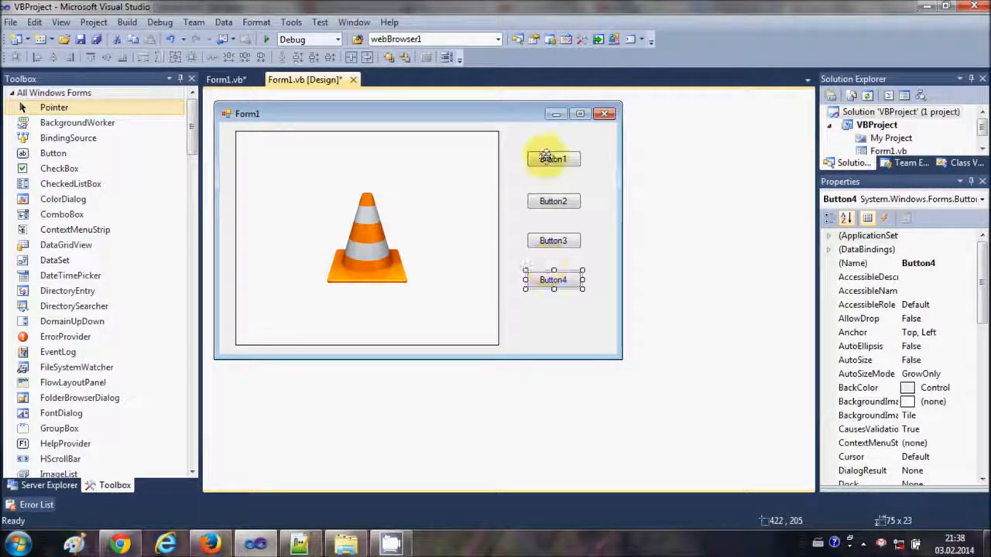
- Set the four buttons' Text to LOAD, START, STOP and PAUSE
{"action": "left_click", "coordinate": [553, 158]}
{"action": "type", "text": "LOAD"}
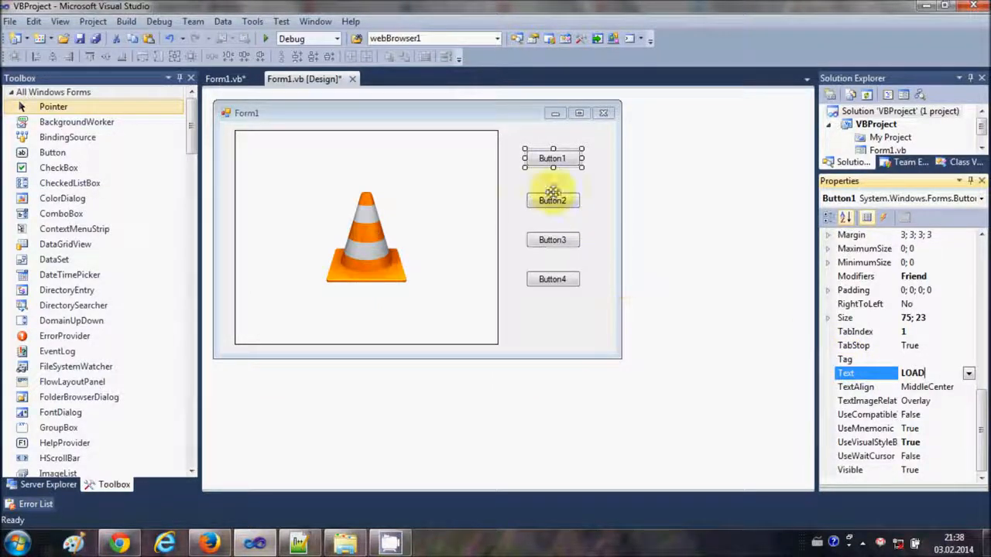
{"action": "left_click", "coordinate": [553, 199]}
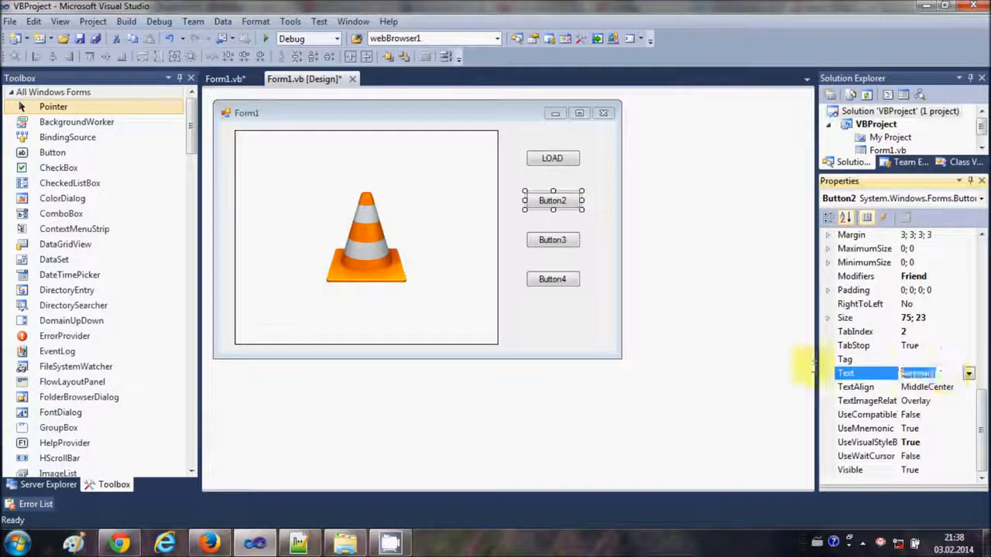
{"action": "type", "text": "ST"}
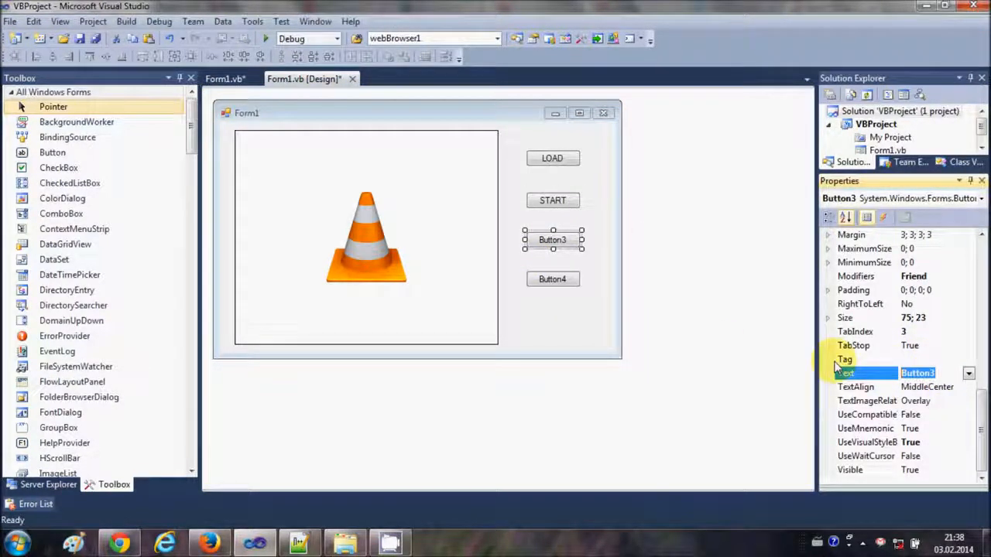
{"action": "type", "text": "STOP"}
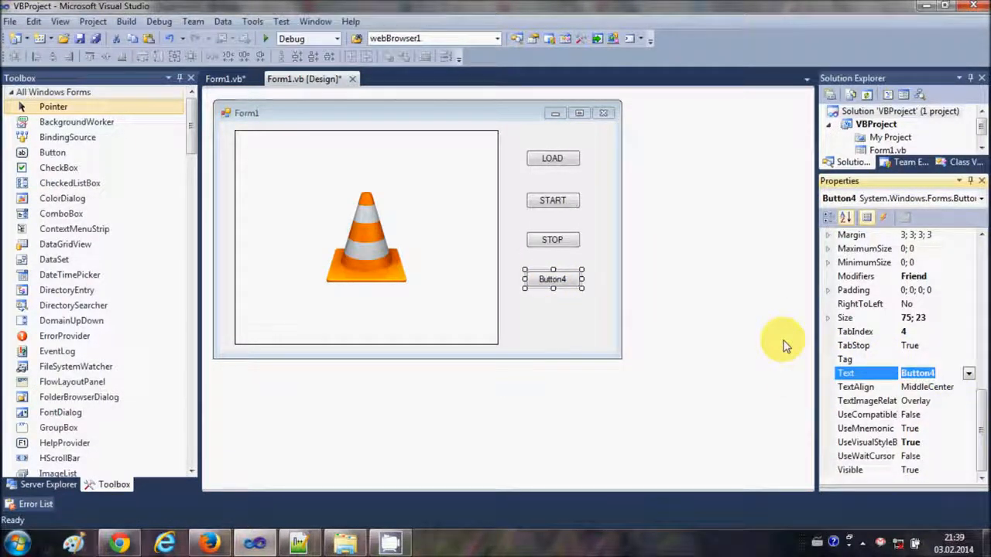
{"action": "type", "text": "PAUSE"}
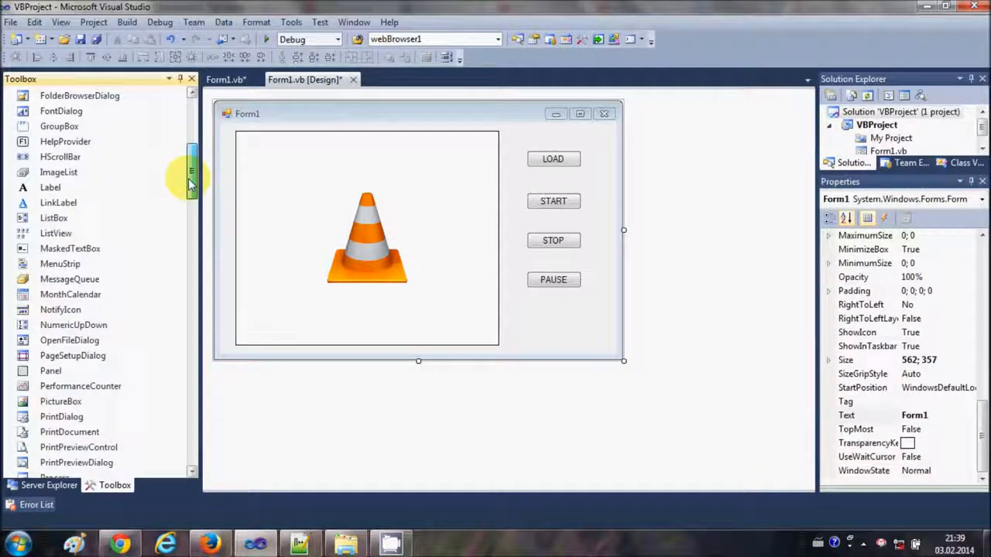
- Drop OpenFileDialog1 into Form1's component tray and select the LOAD button
{"action": "scroll", "scroll_direction": "down", "scroll_amount": 3}
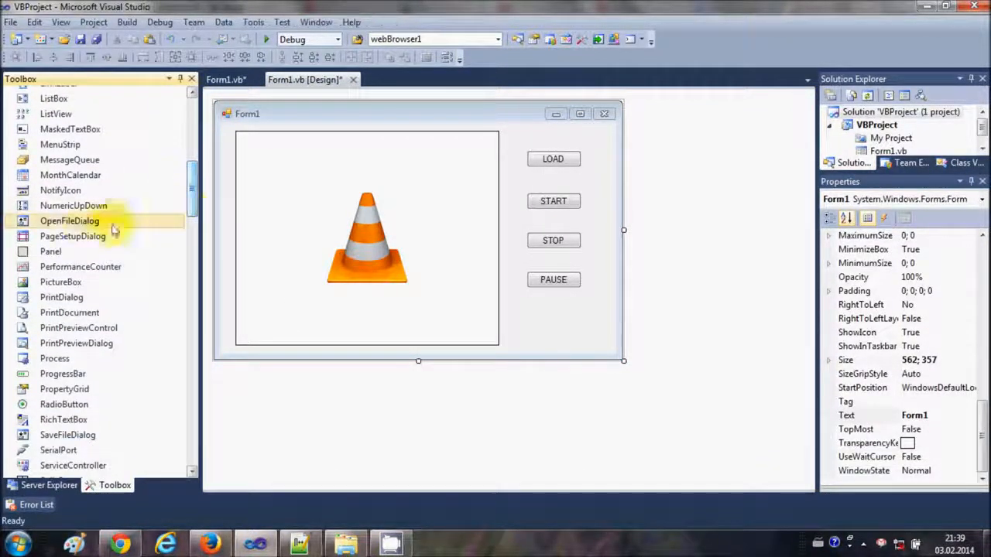
{"action": "mouse_move", "coordinate": [69, 220]}
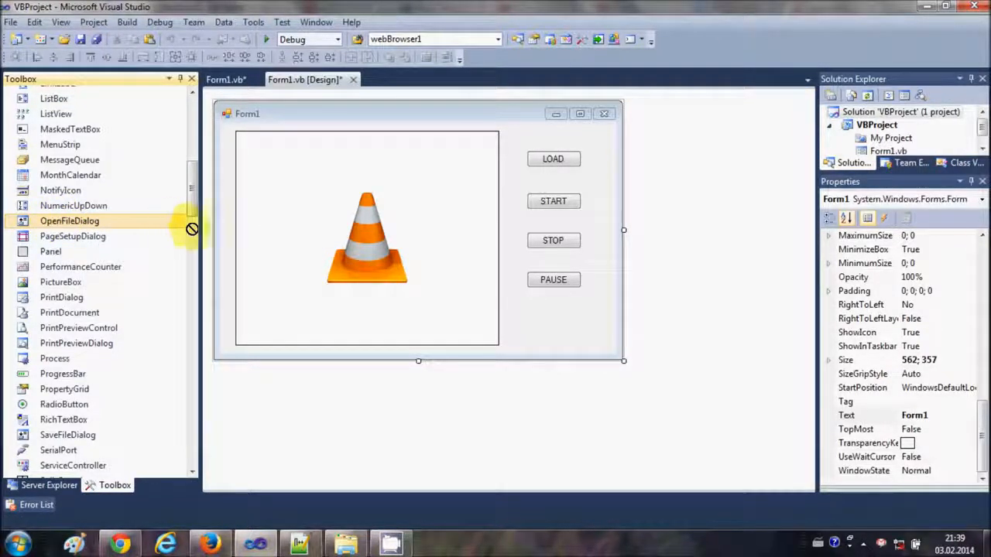
{"action": "mouse_move", "coordinate": [255, 260]}
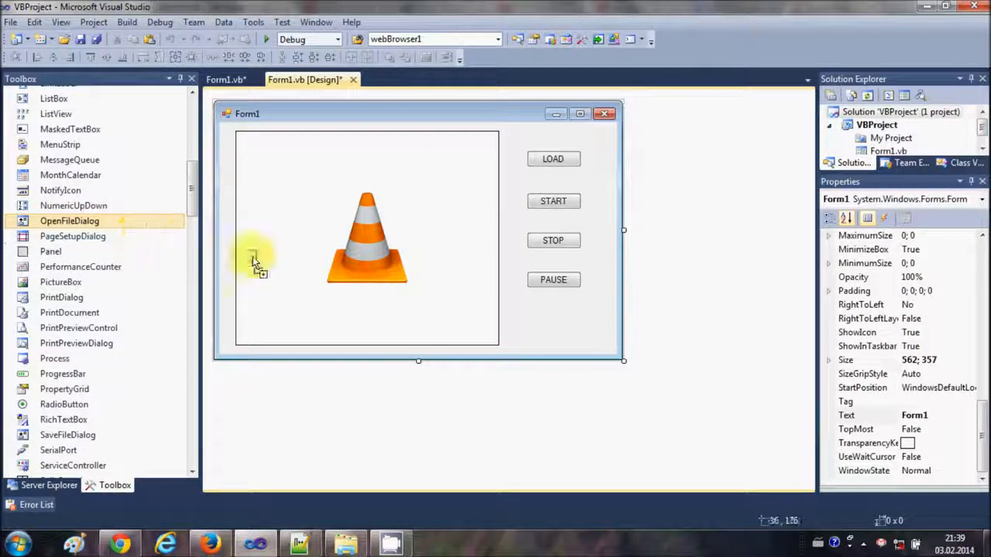
{"action": "left_click_drag", "start_coordinate": [255, 260], "coordinate": [290, 426]}
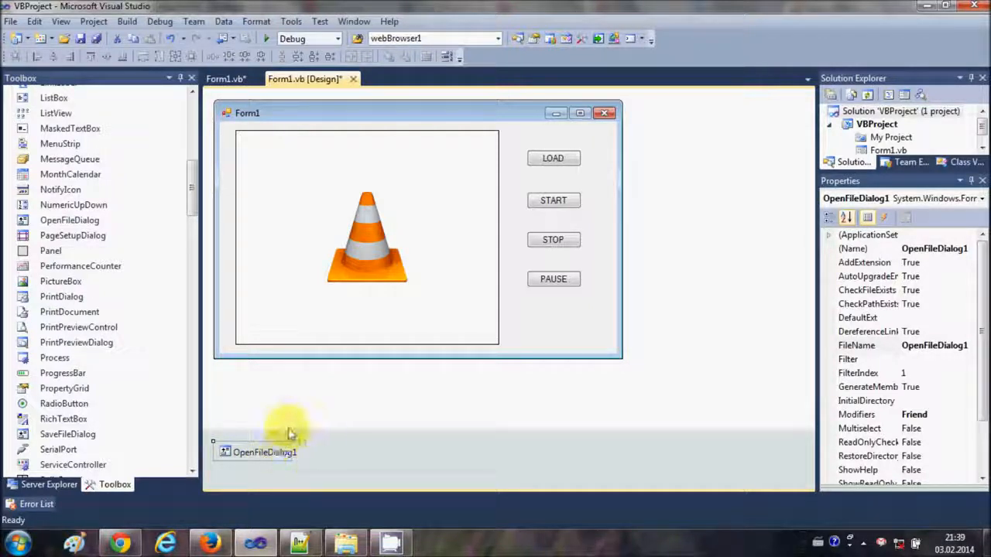
{"action": "mouse_move", "coordinate": [534, 217]}
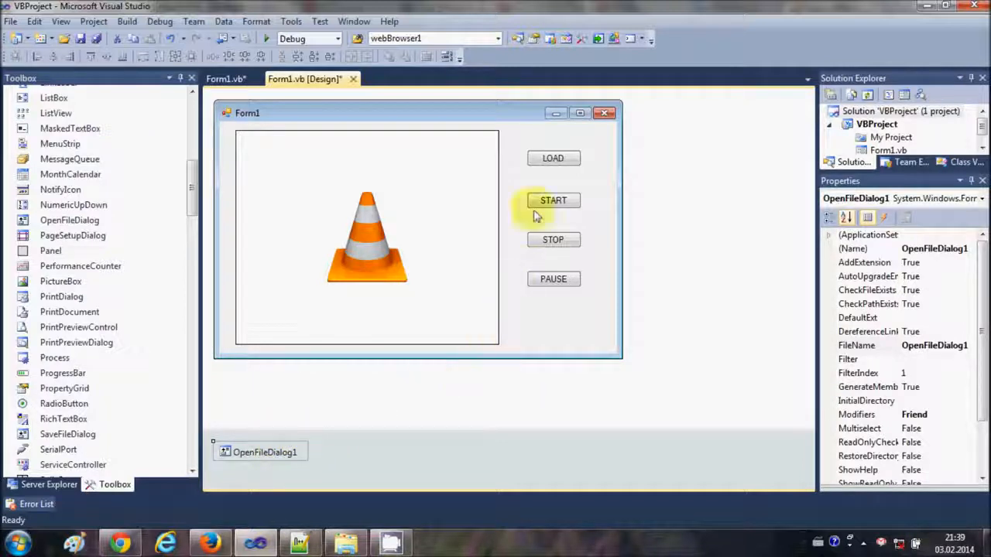
{"action": "left_click", "coordinate": [552, 158]}
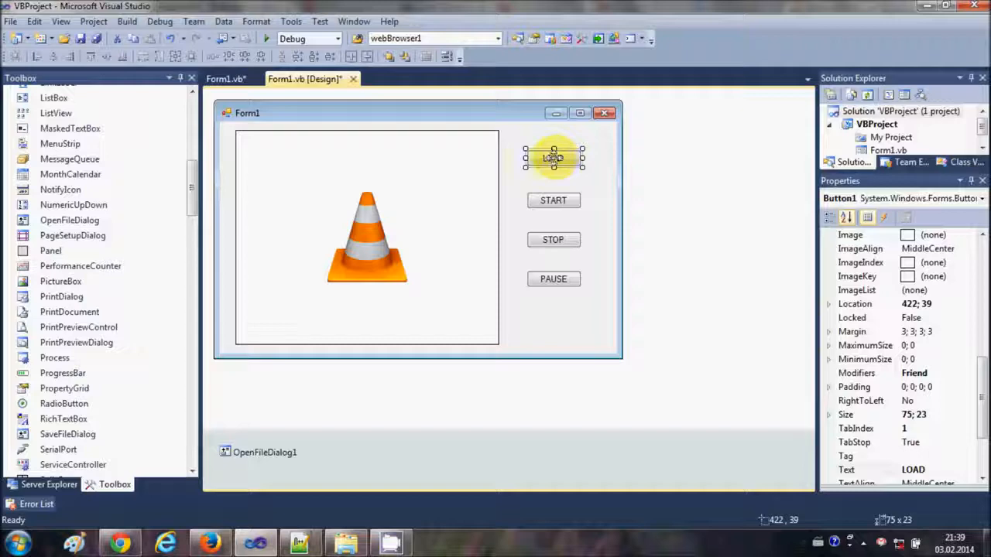
- Write Button1_Click with an mp4 Filter and an If ShowDialog = DialogResult.OK block
{"action": "double_click", "coordinate": [554, 158]}
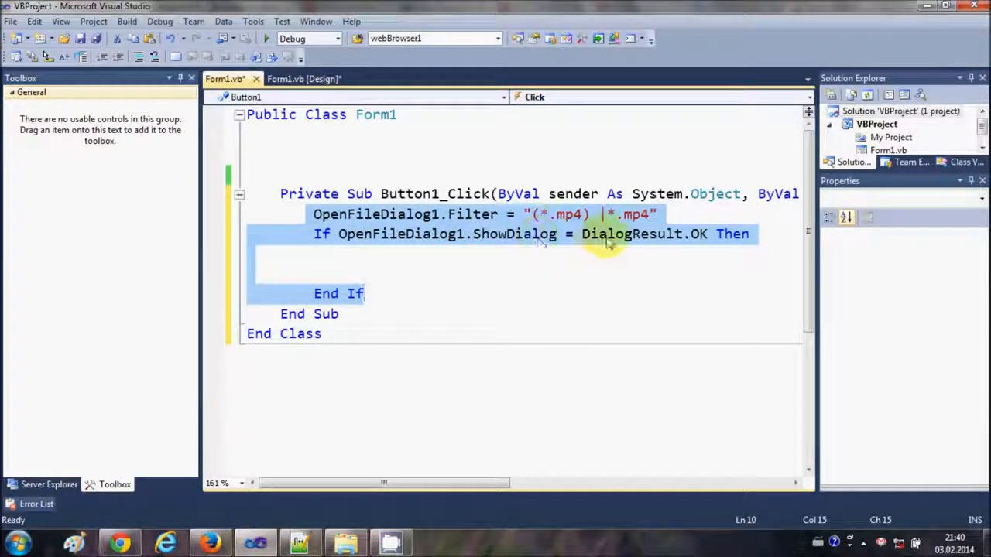
{"action": "left_click", "coordinate": [370, 256]}
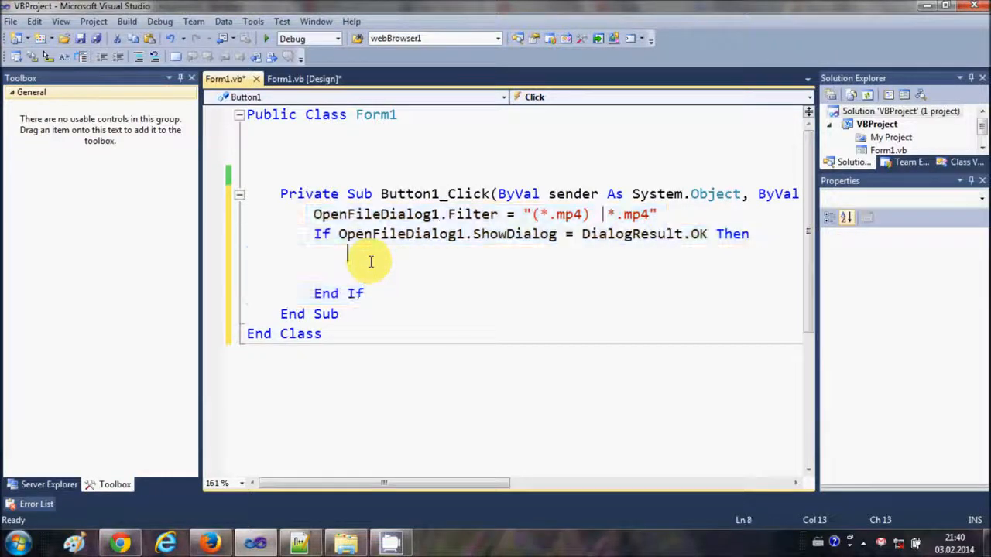
{"action": "mouse_move", "coordinate": [353, 268]}
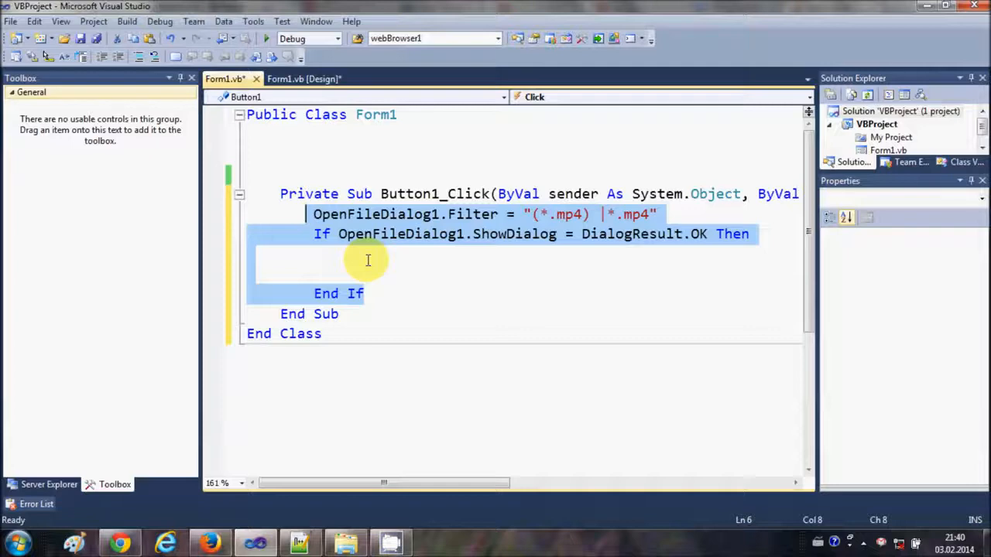
{"action": "left_click", "coordinate": [368, 260]}
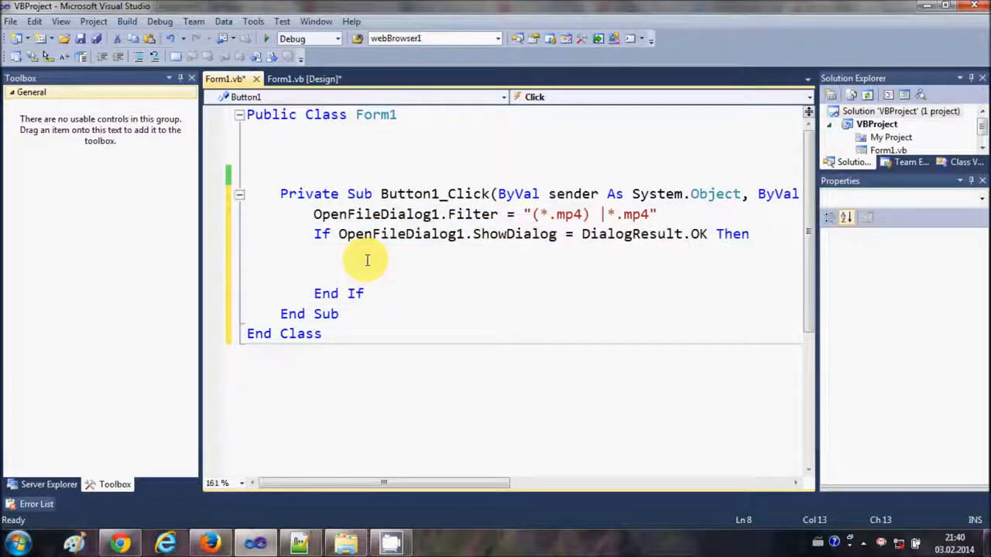
{"action": "left_click", "coordinate": [303, 79]}
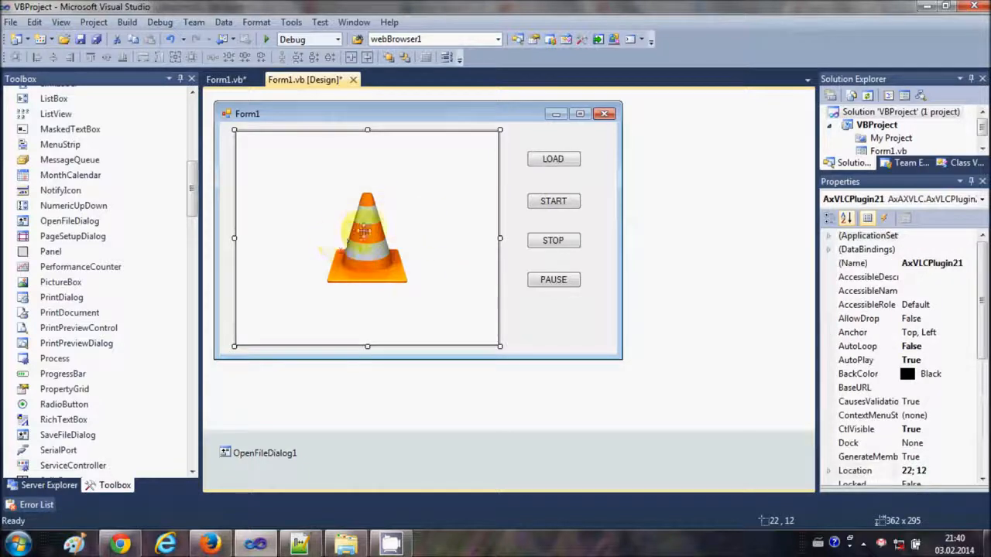
- Inside the If, add AxVLCPlugin21.playlist.add(OpenFileDialog1.FileName)
{"action": "left_click", "coordinate": [929, 263]}
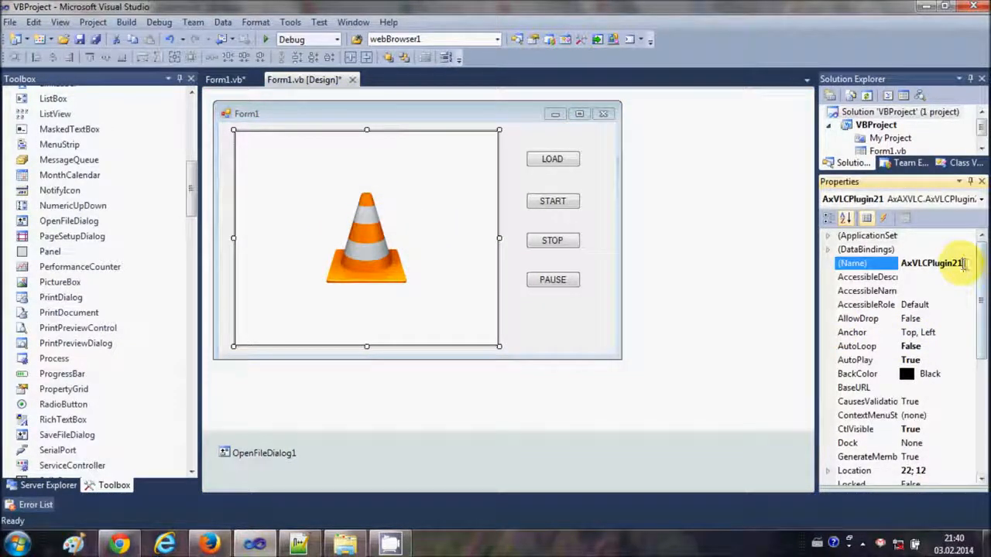
{"action": "left_click", "coordinate": [929, 263]}
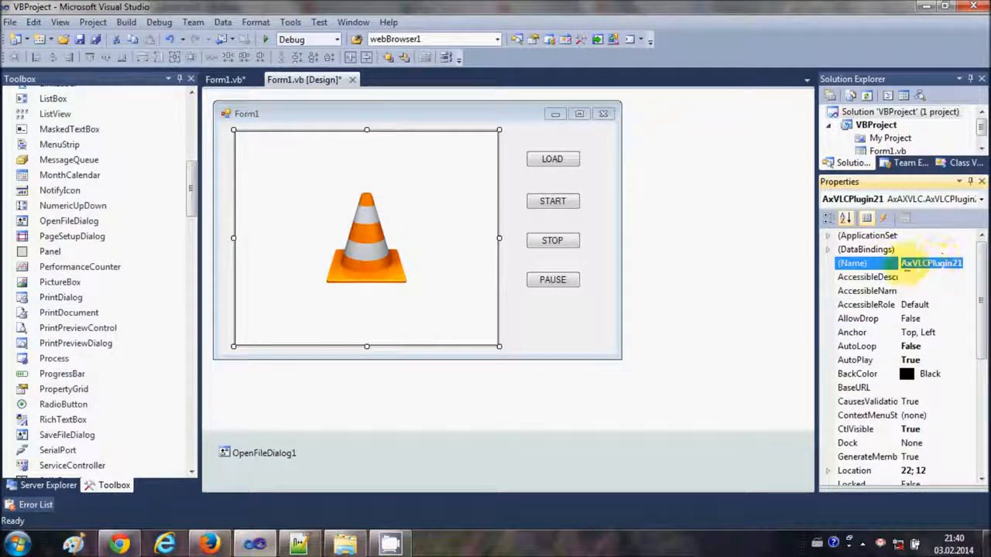
{"action": "left_click", "coordinate": [220, 79]}
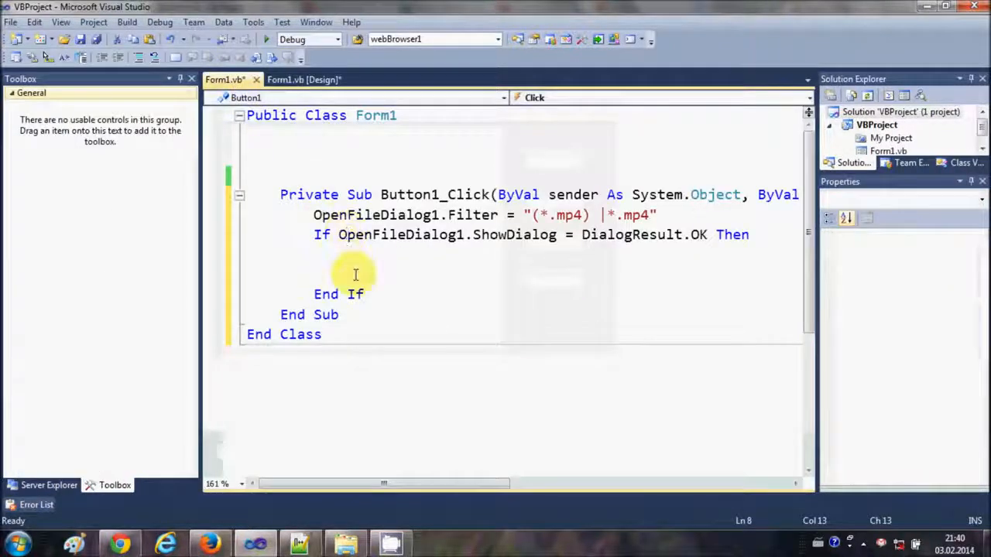
{"action": "type", "text": "AxVLCPlugin21"}
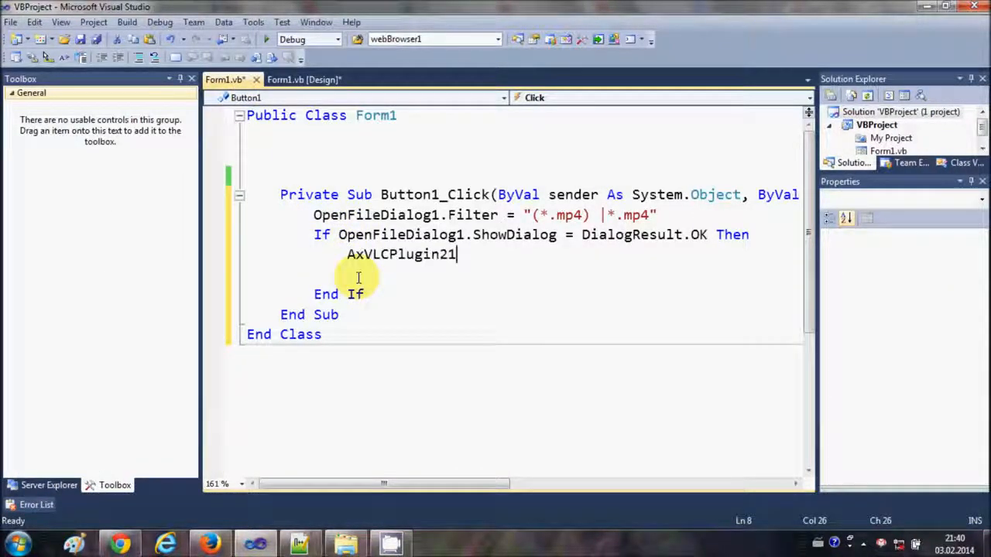
{"action": "type", "text": ".playlist"}
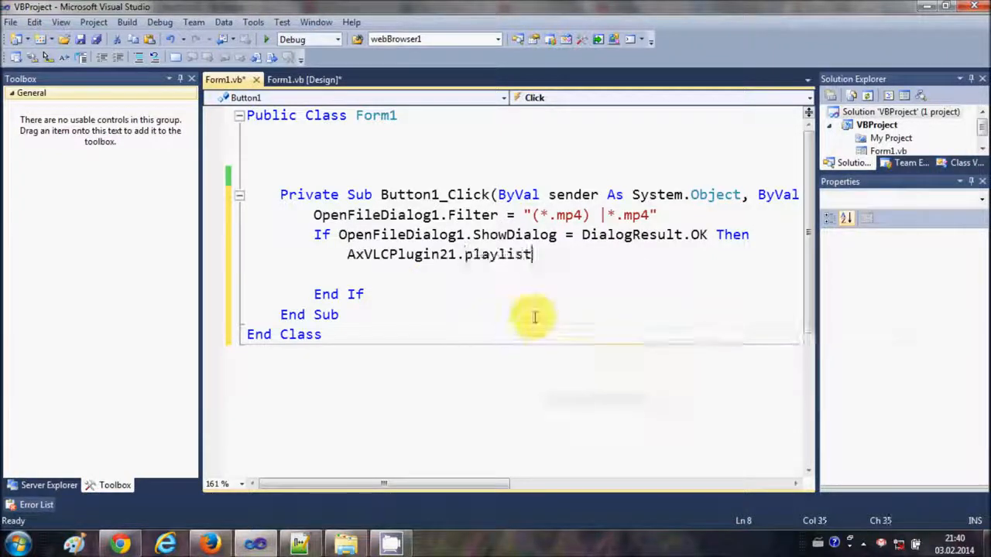
{"action": "type", "text": ".a"}
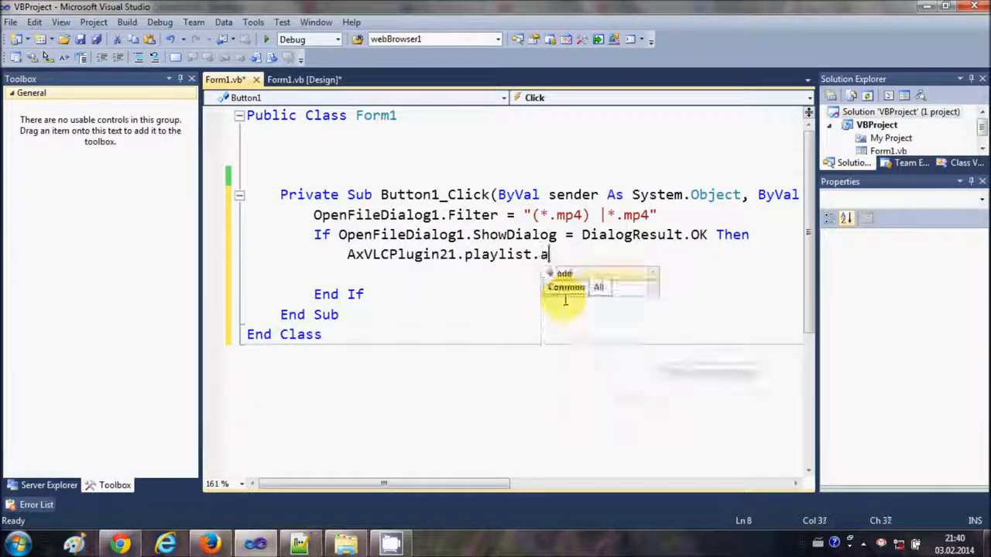
{"action": "type", "text": "dd"}
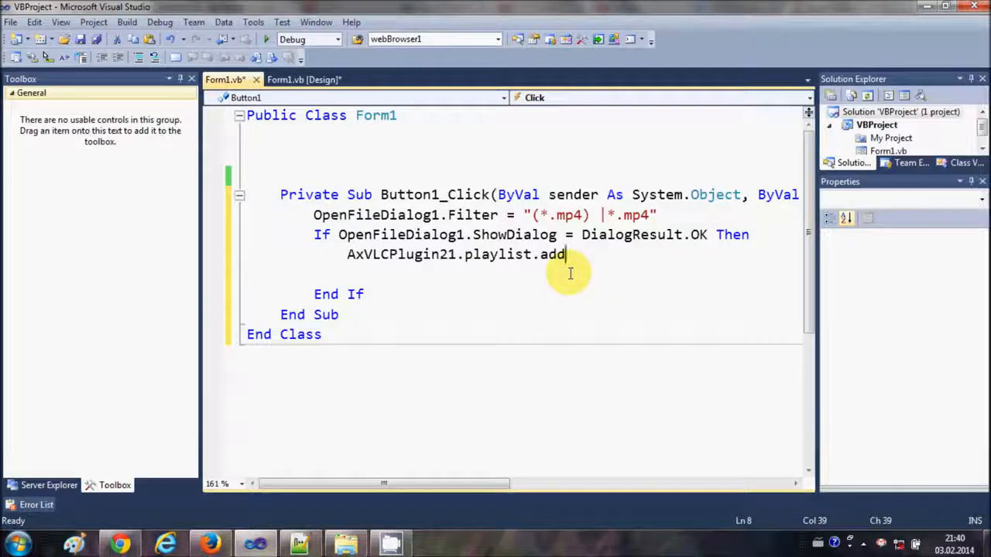
{"action": "type", "text": "("}
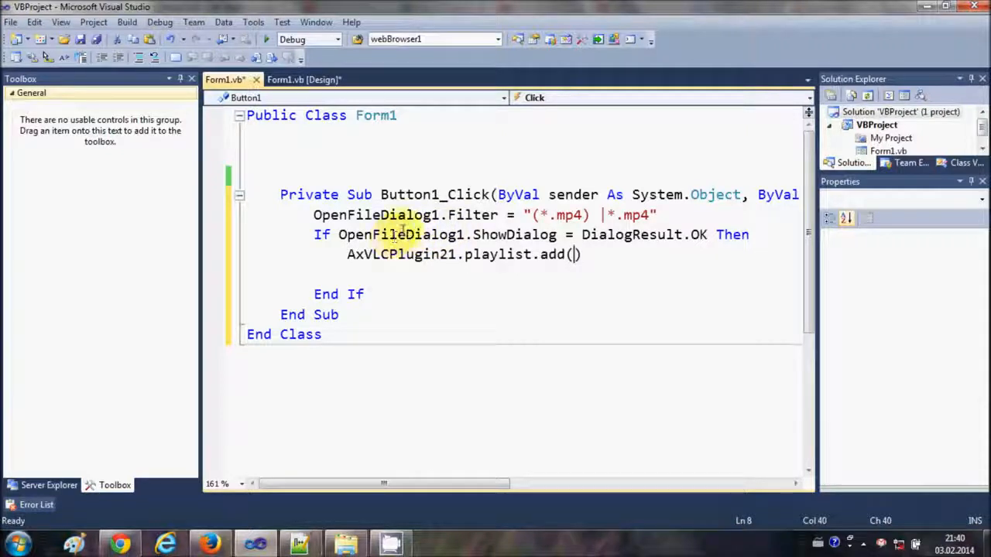
{"action": "double_click", "coordinate": [401, 235]}
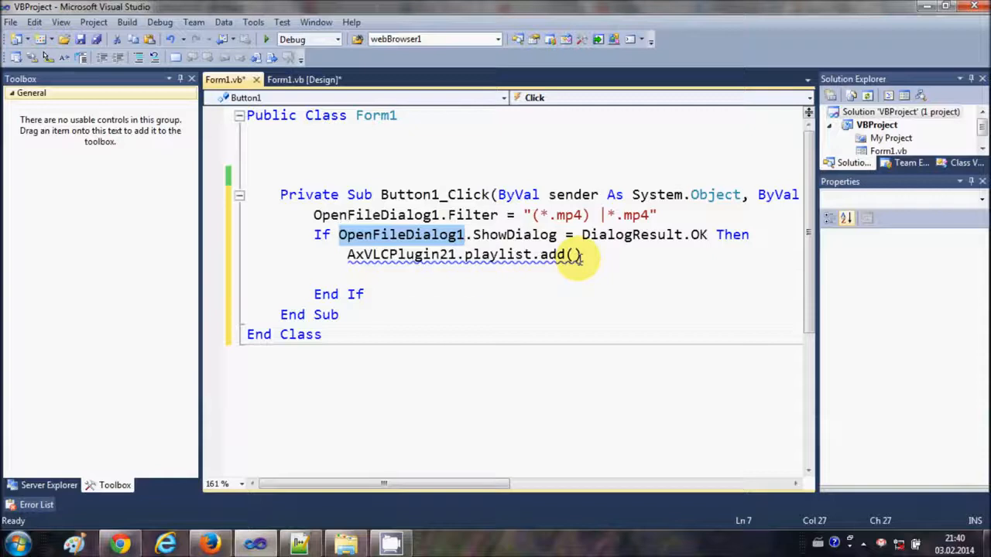
{"action": "type", "text": "OpenFileDialog1"}
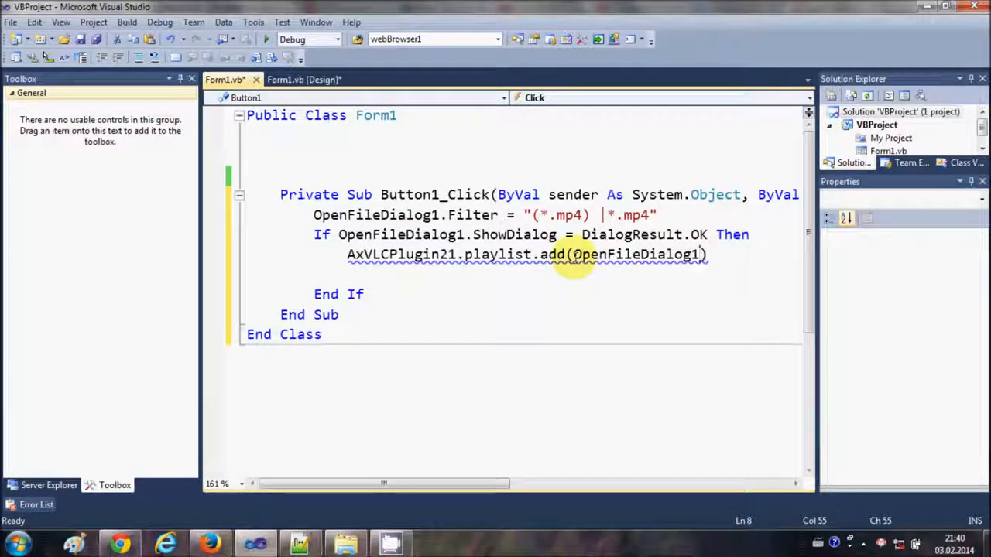
{"action": "type", "text": ".f"}
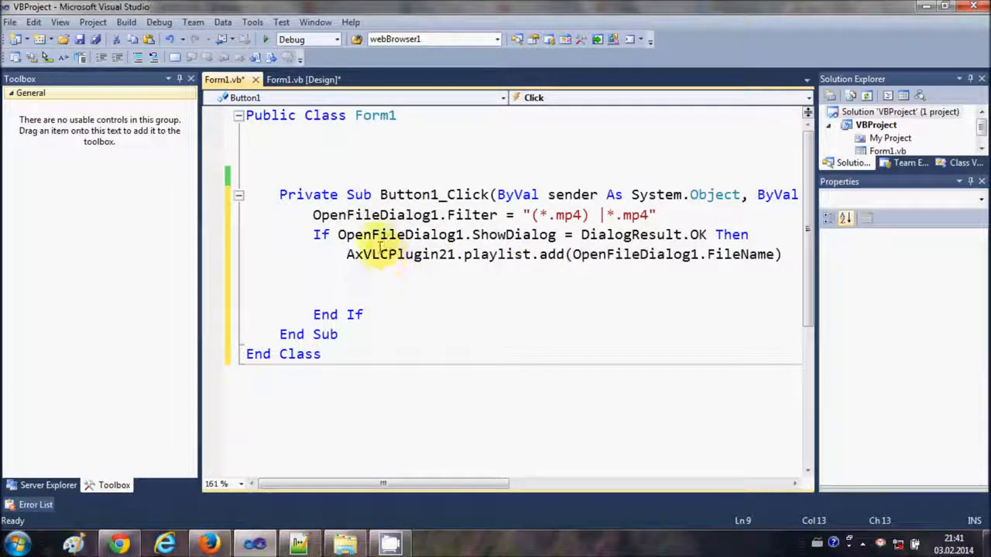
- Give the START button's click handler AxVLCPlugin21.playlist.play()
{"action": "left_click", "coordinate": [302, 79]}
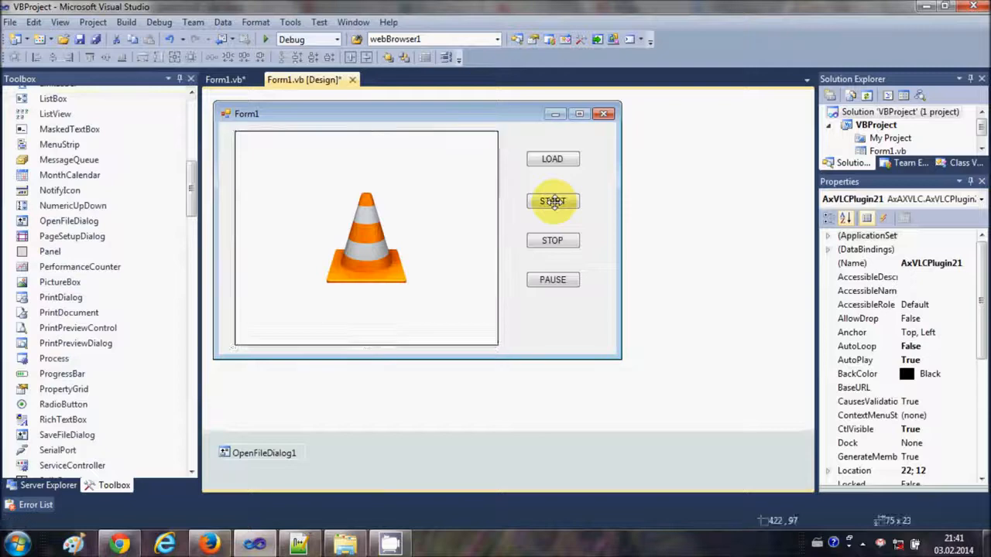
{"action": "double_click", "coordinate": [553, 201]}
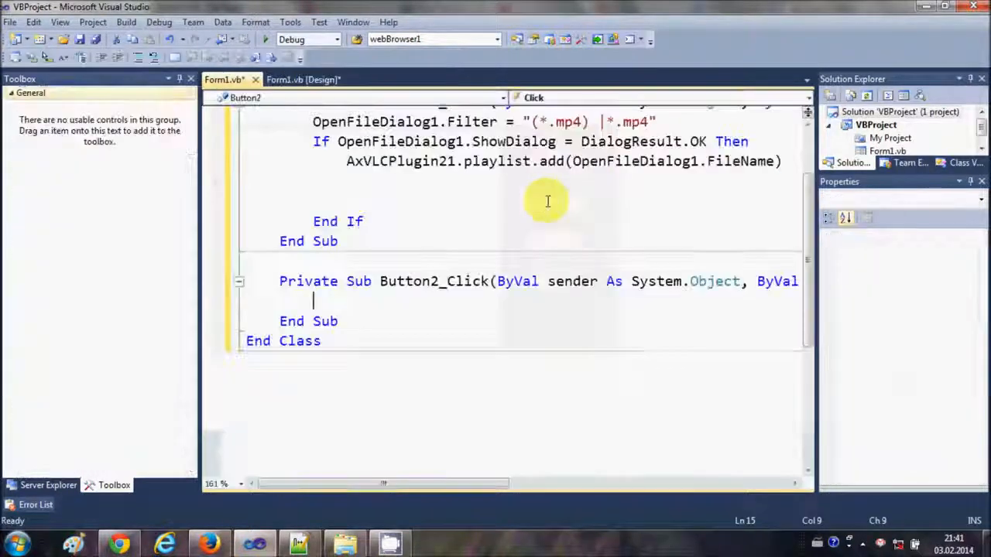
{"action": "double_click", "coordinate": [400, 161]}
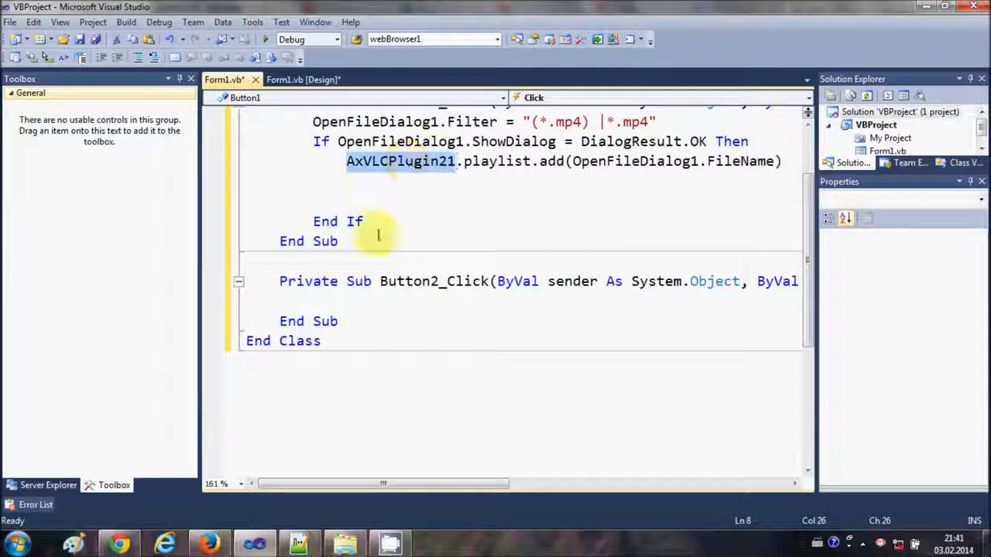
{"action": "type", "text": "AxVLCPlugin21"}
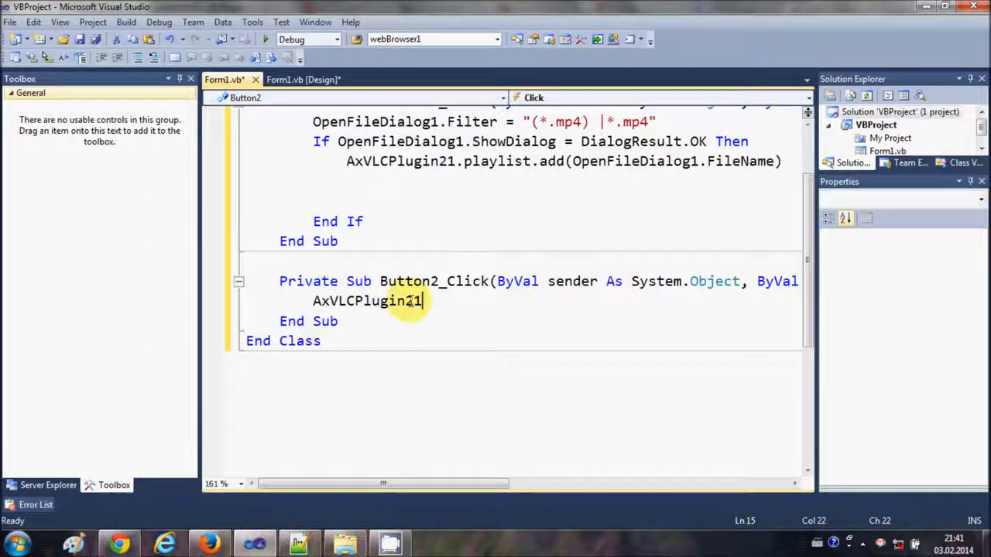
{"action": "type", "text": ".playlist."}
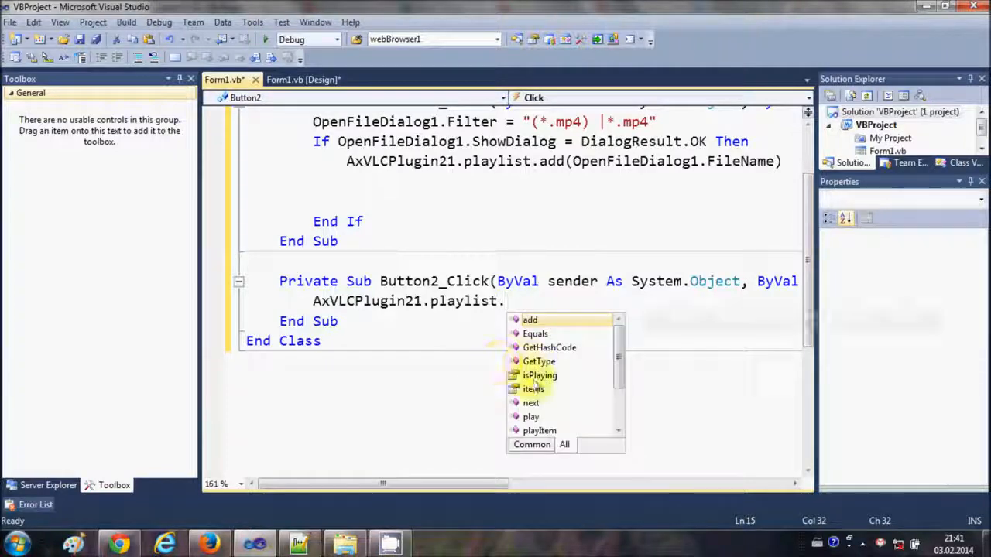
{"action": "type", "text": "play()"}
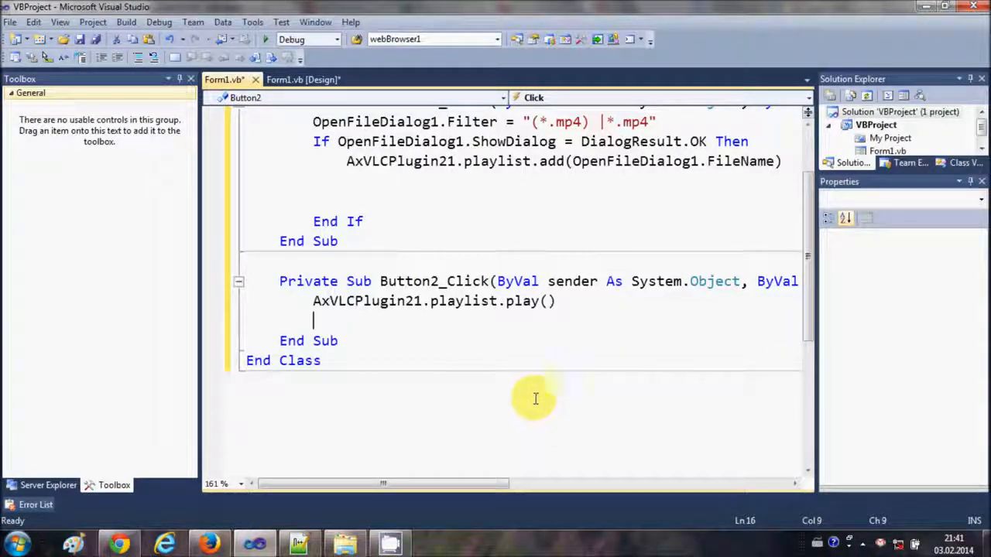
- Give the STOP button's handler AxVLCPlugin21.playlist.stop() and return to design view
{"action": "left_click", "coordinate": [302, 79]}
{"action": "type", "text": "AxVLCPlugin21"}
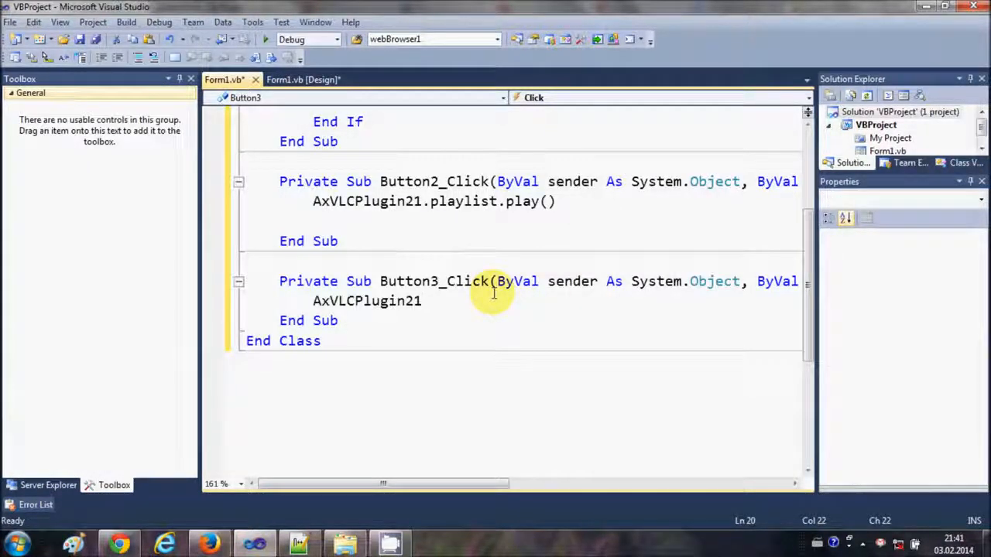
{"action": "type", "text": "."}
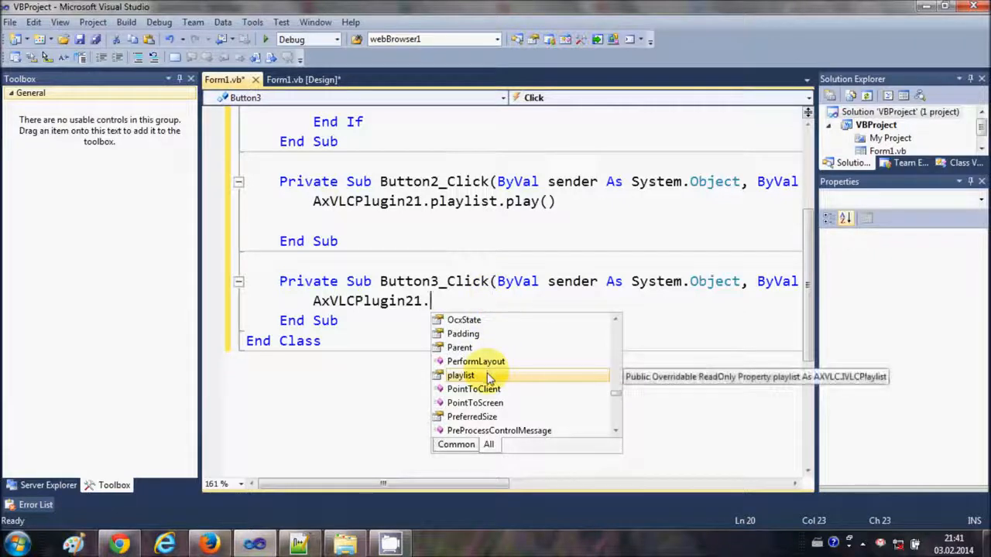
{"action": "type", "text": "playlist.stop("}
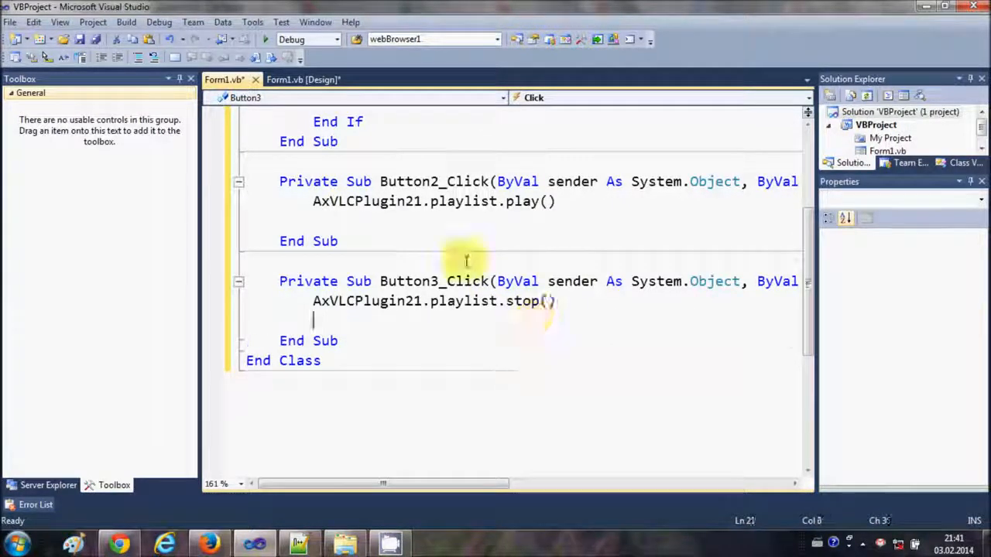
{"action": "left_click", "coordinate": [302, 79]}
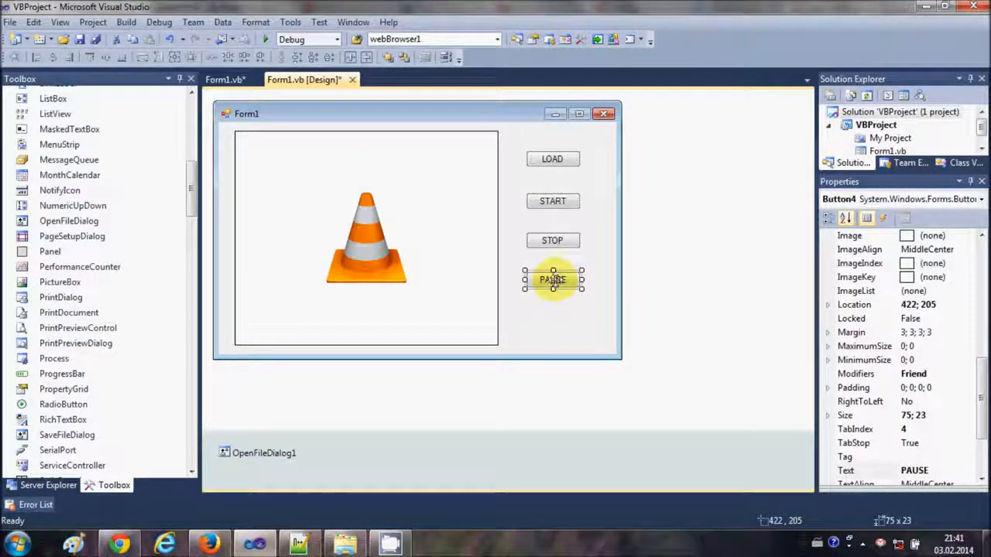
- Write Button4_Click as AxVLCPlugin21.playlist.togglePause() and return to the designer
{"action": "double_click", "coordinate": [552, 279]}
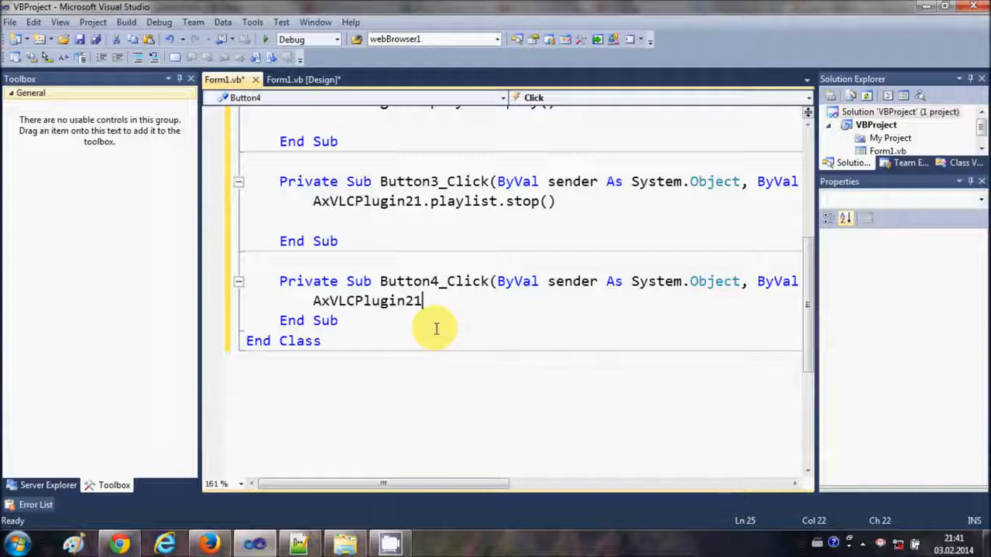
{"action": "type", "text": ".playlist"}
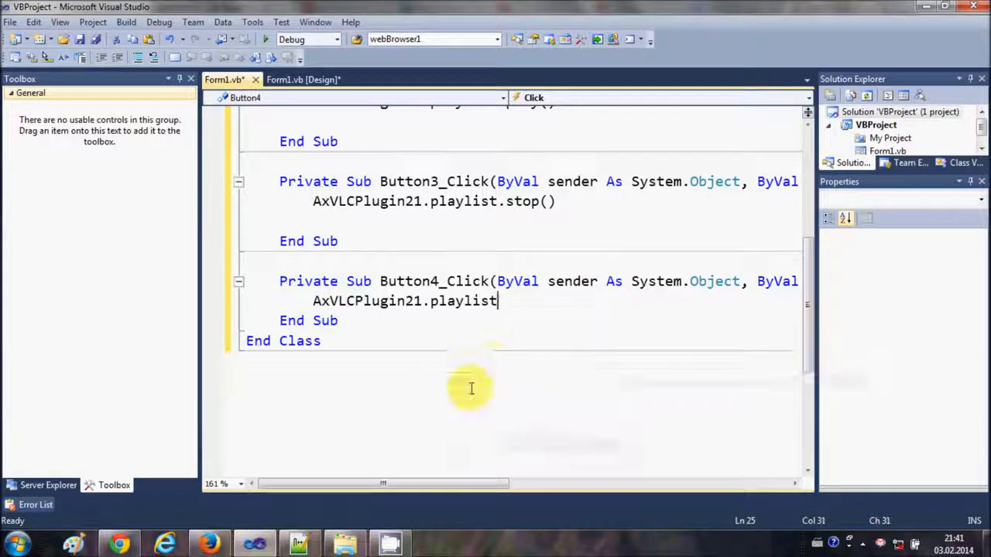
{"action": "type", "text": ".togglePause"}
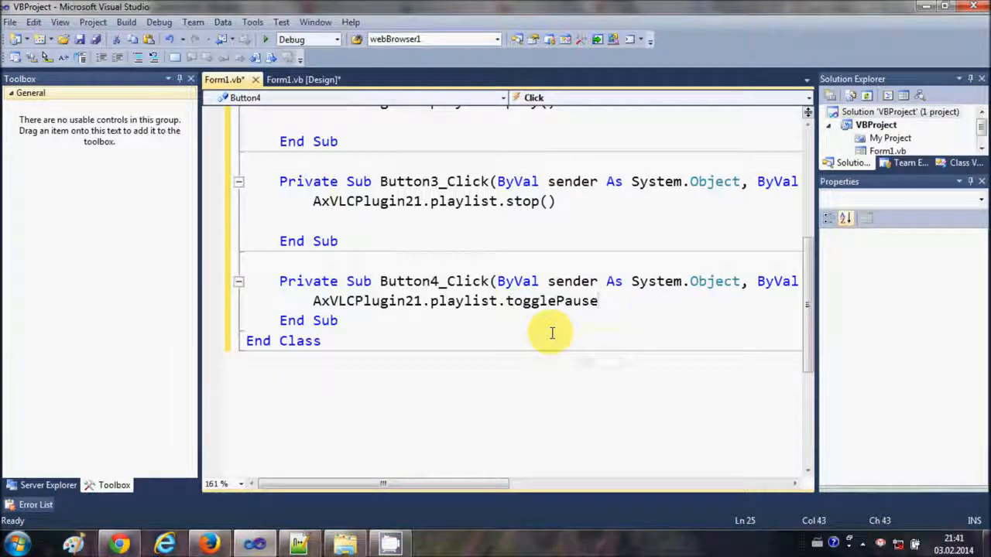
{"action": "type", "text": "()"}
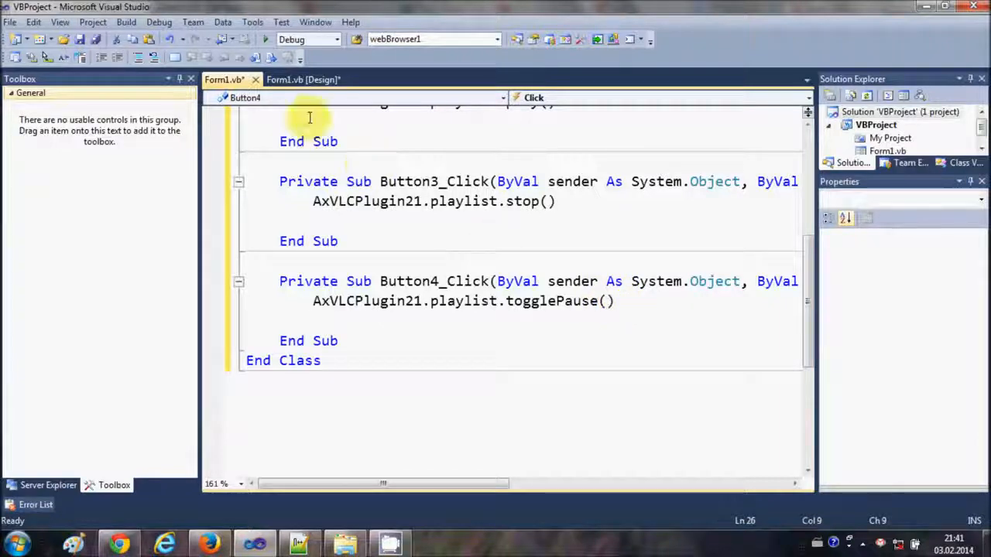
{"action": "left_click", "coordinate": [302, 79]}
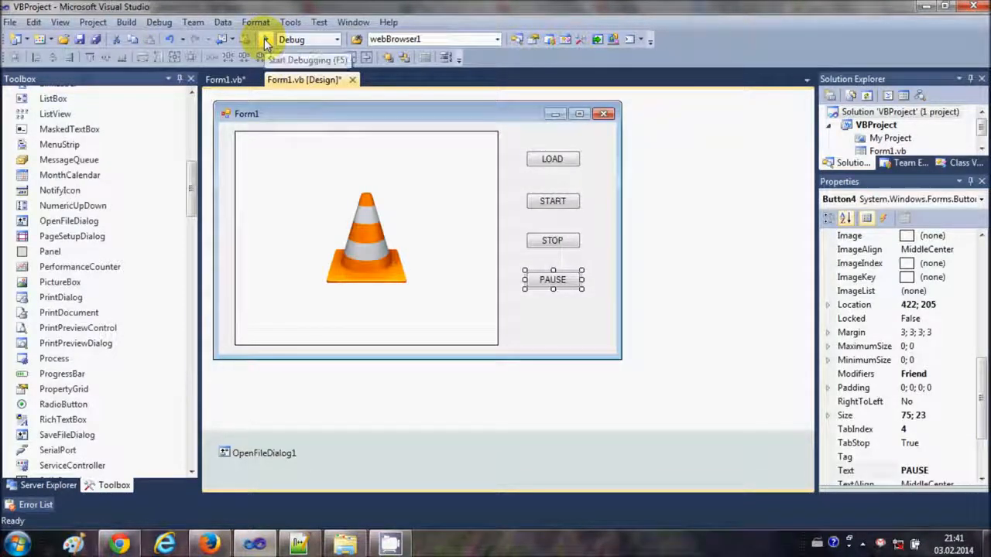
- Run the form and load the Bayreuth MP4 through LOAD's *.mp4 file dialog
{"action": "left_click", "coordinate": [265, 39]}
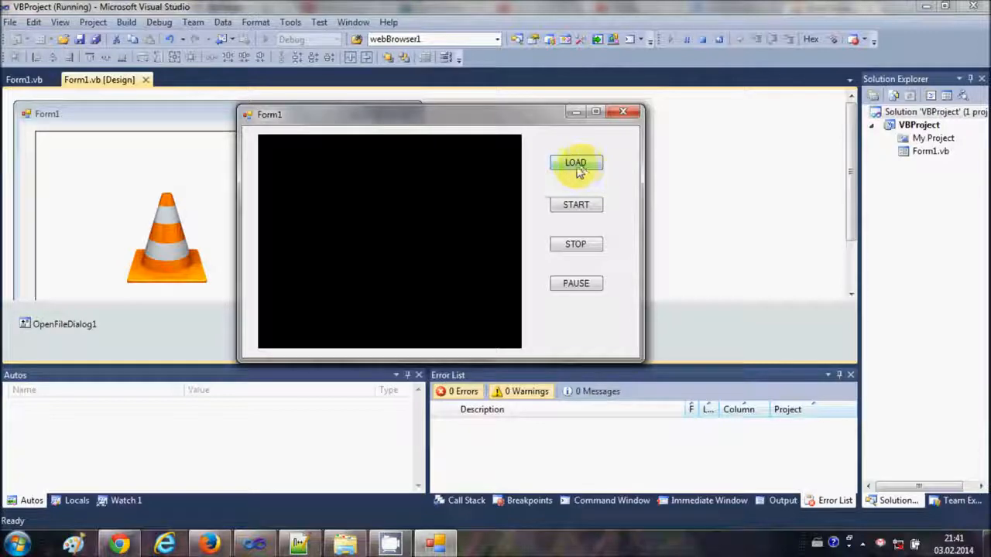
{"action": "left_click", "coordinate": [575, 162]}
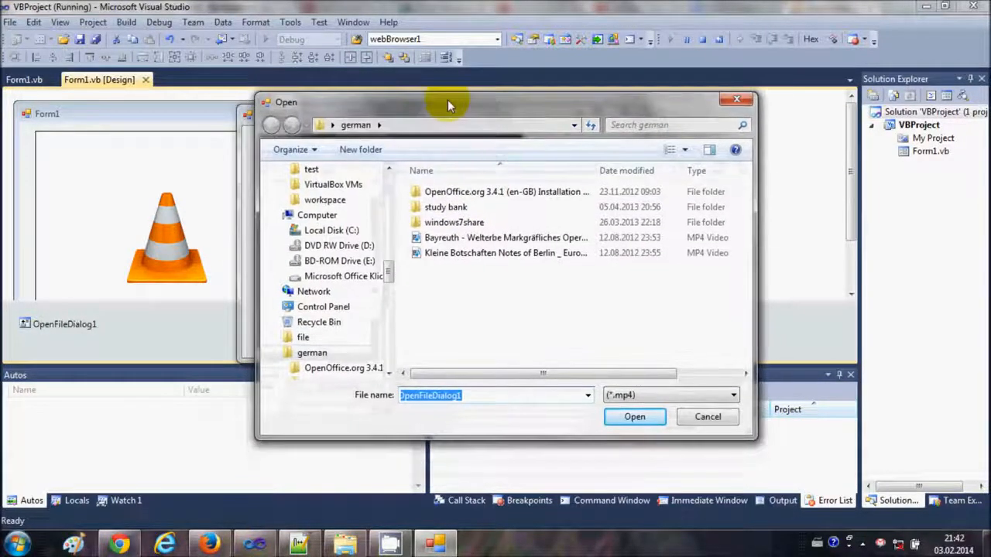
{"action": "mouse_move", "coordinate": [538, 317]}
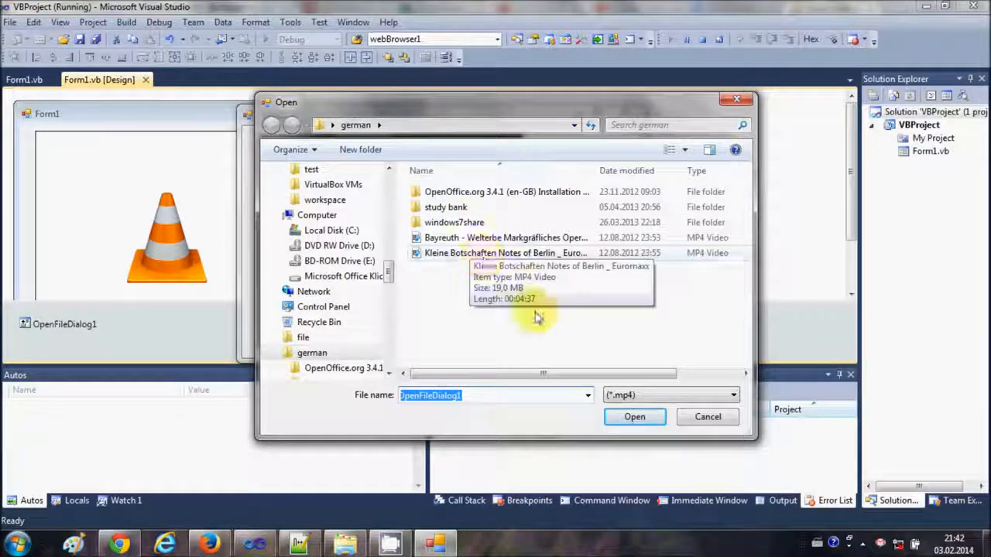
{"action": "left_click", "coordinate": [732, 394]}
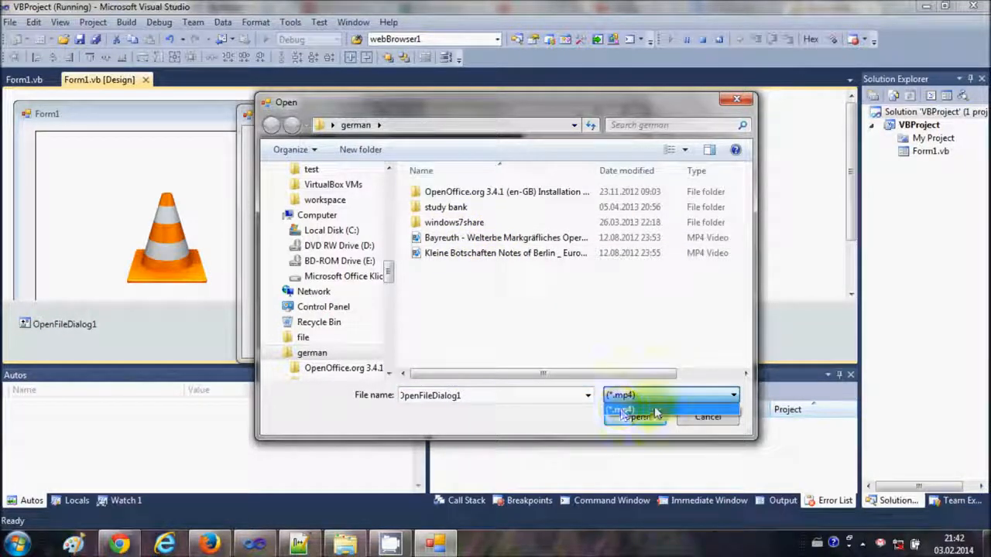
{"action": "left_click", "coordinate": [504, 253]}
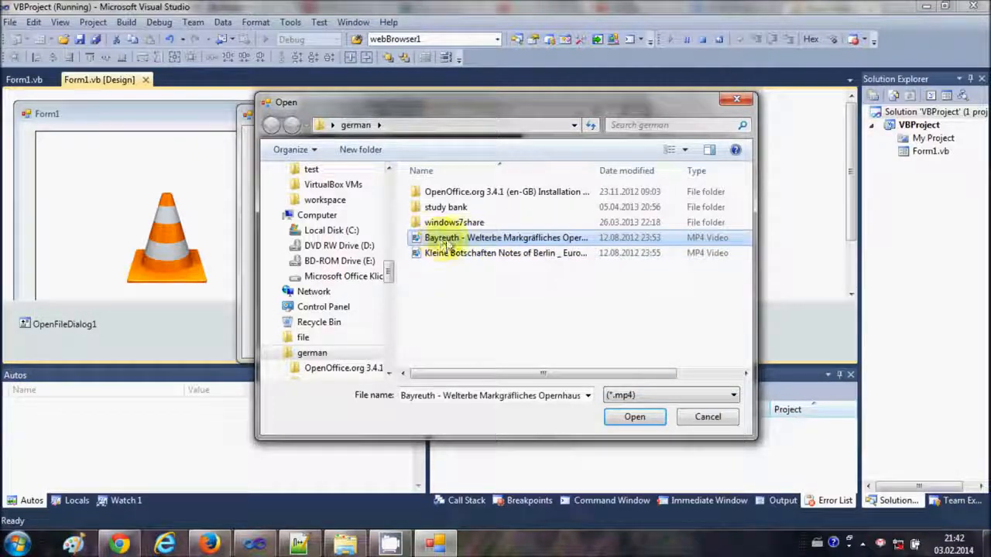
{"action": "left_click", "coordinate": [634, 417]}
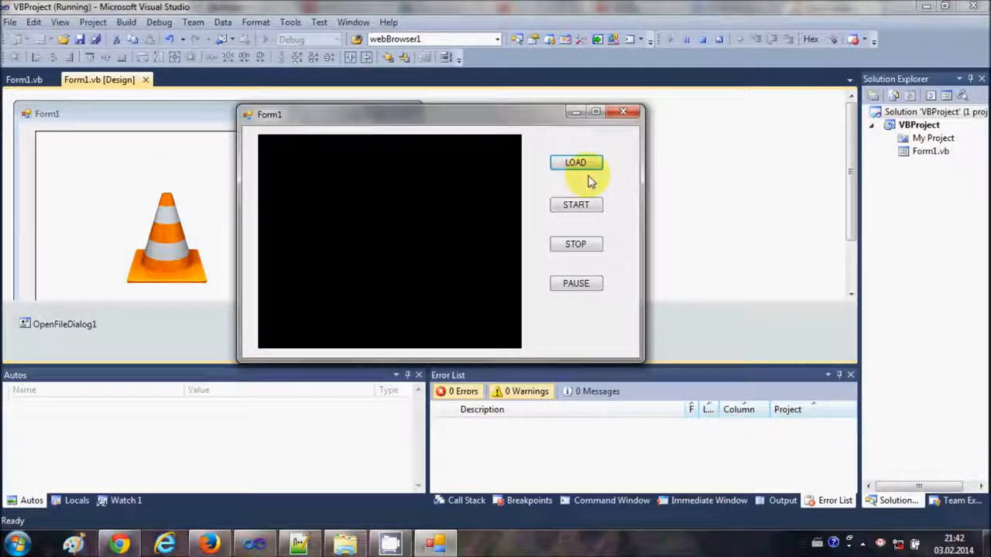
{"action": "mouse_move", "coordinate": [374, 188]}
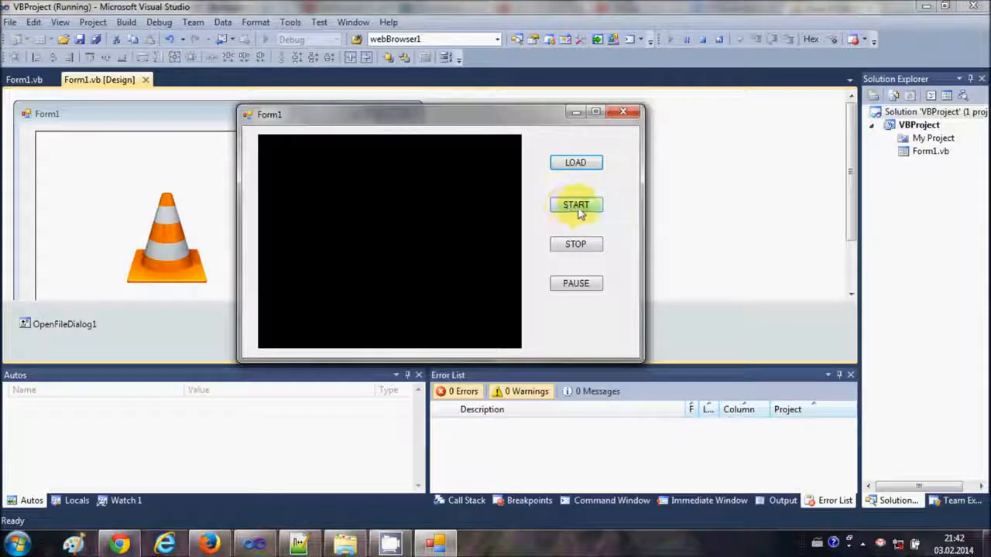
{"action": "left_click", "coordinate": [576, 205]}
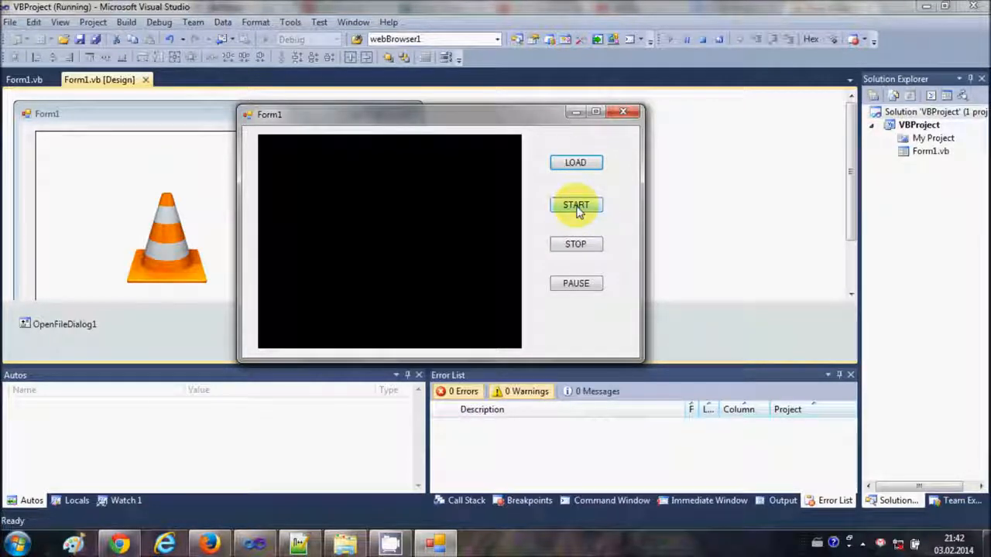
{"action": "left_click", "coordinate": [576, 204]}
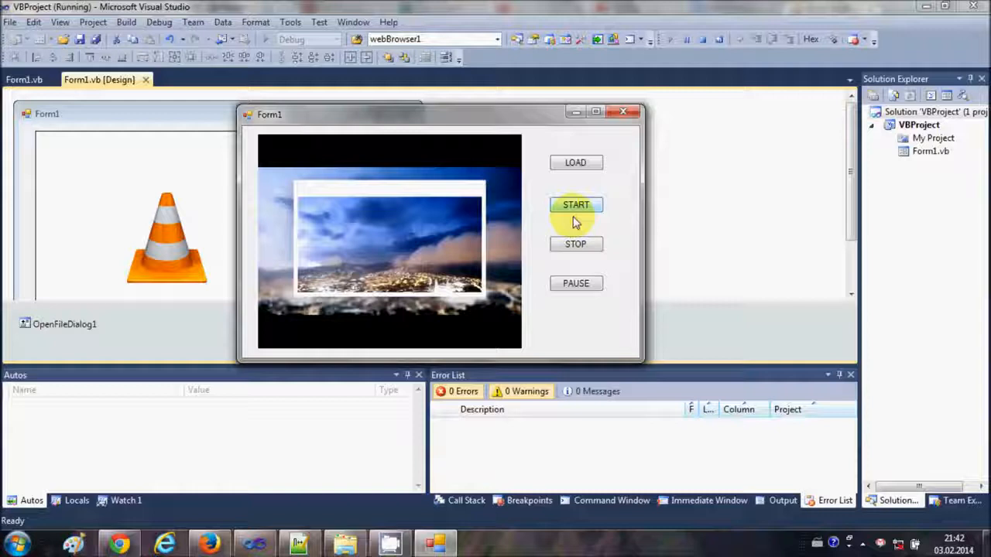
{"action": "left_click", "coordinate": [576, 283]}
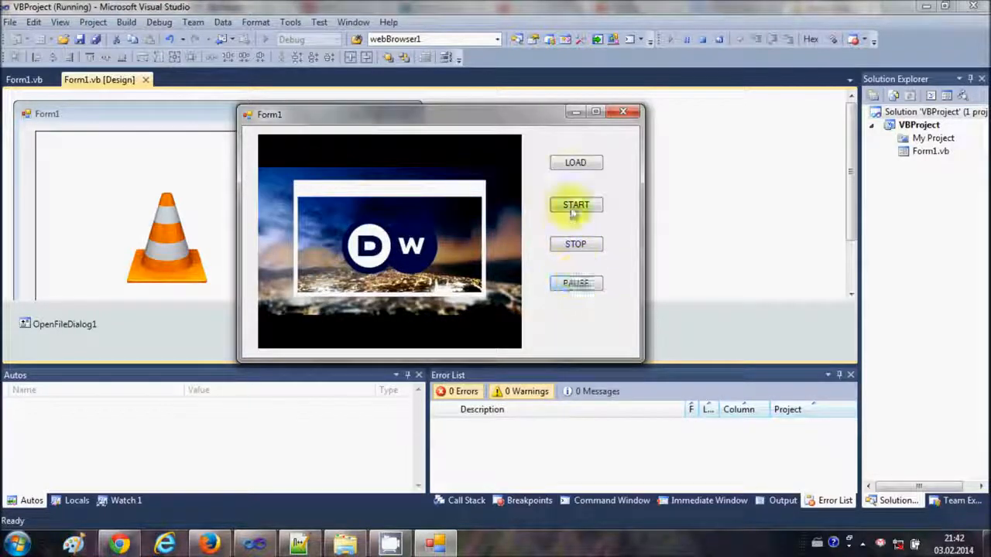
{"action": "left_click", "coordinate": [575, 283]}
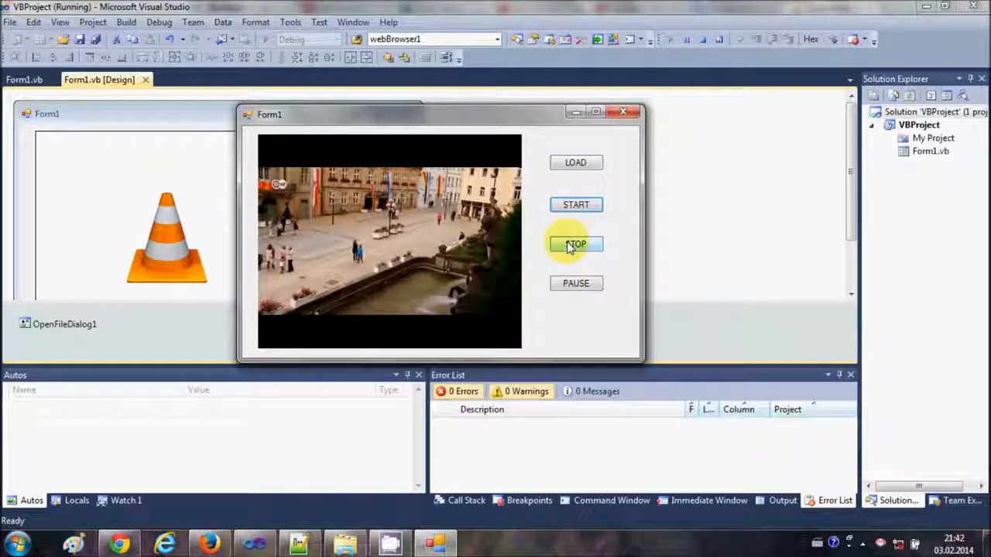
{"action": "left_click", "coordinate": [575, 244]}
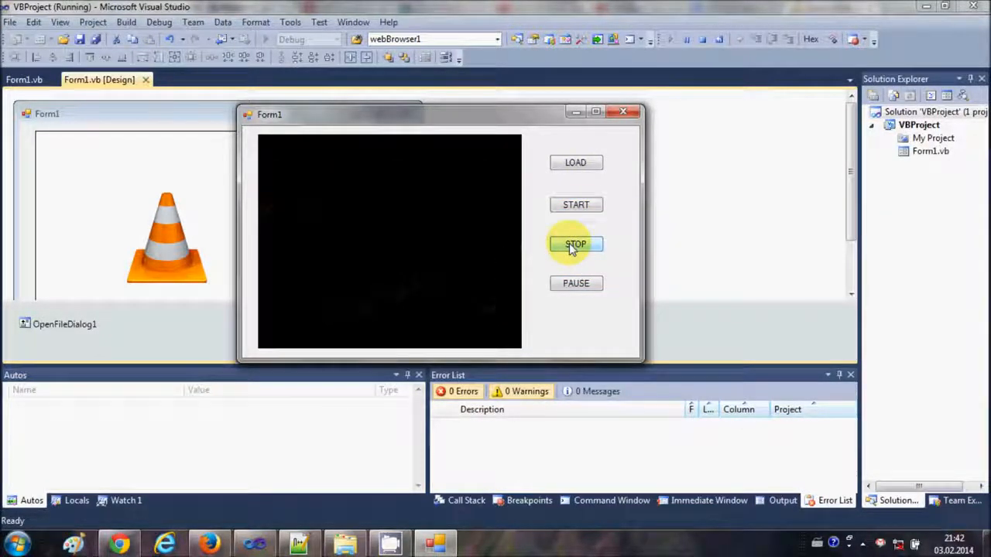
{"action": "mouse_move", "coordinate": [515, 252]}
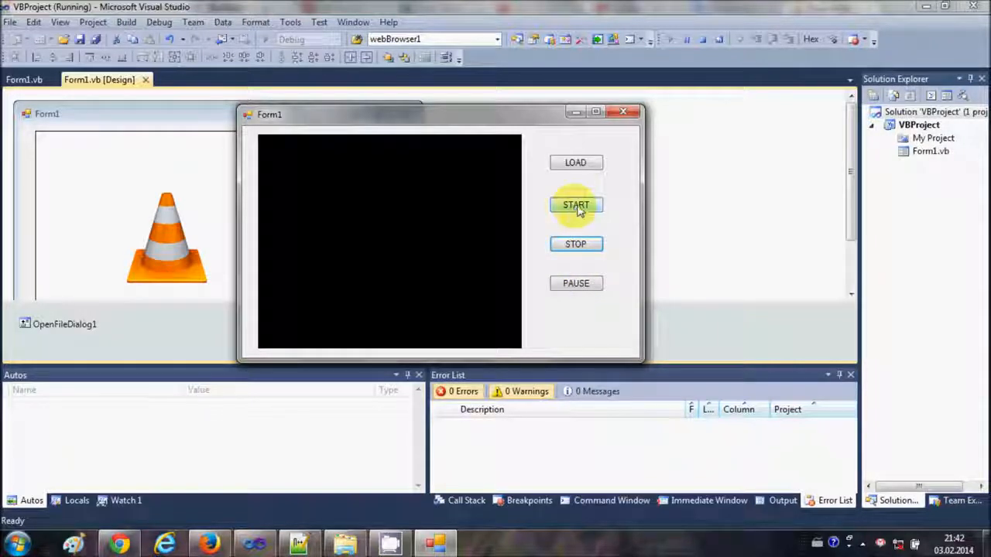
{"action": "left_click", "coordinate": [576, 204]}
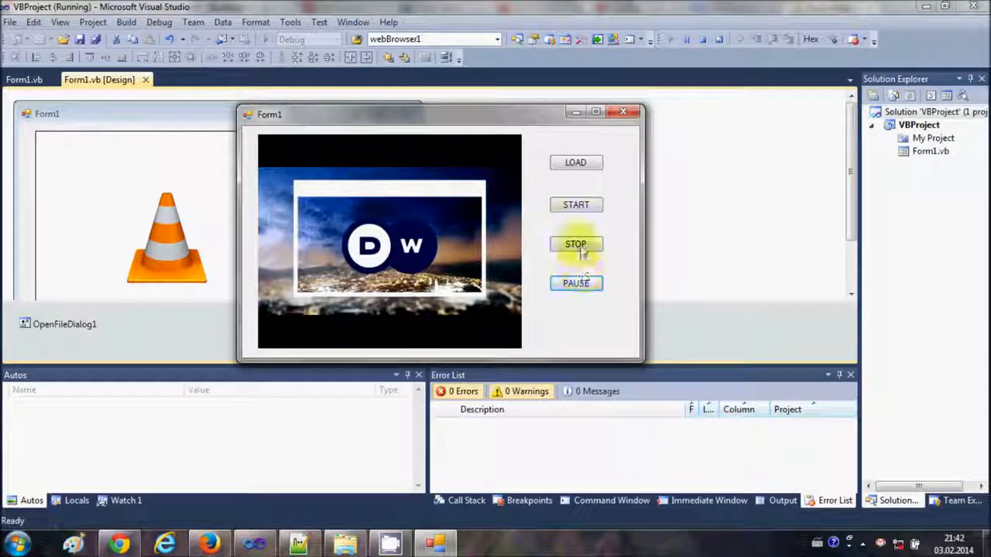
{"action": "left_click", "coordinate": [576, 243]}
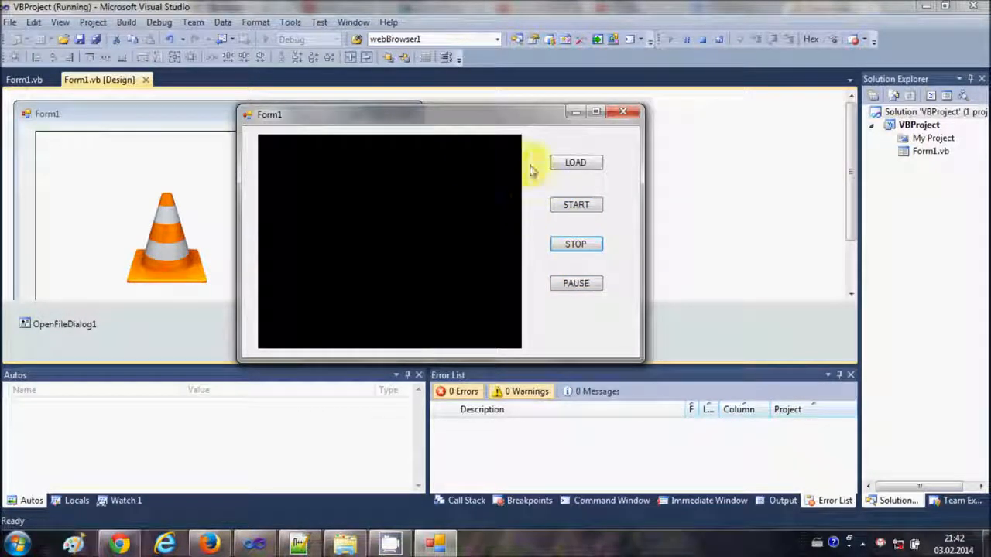
{"action": "mouse_move", "coordinate": [434, 326]}
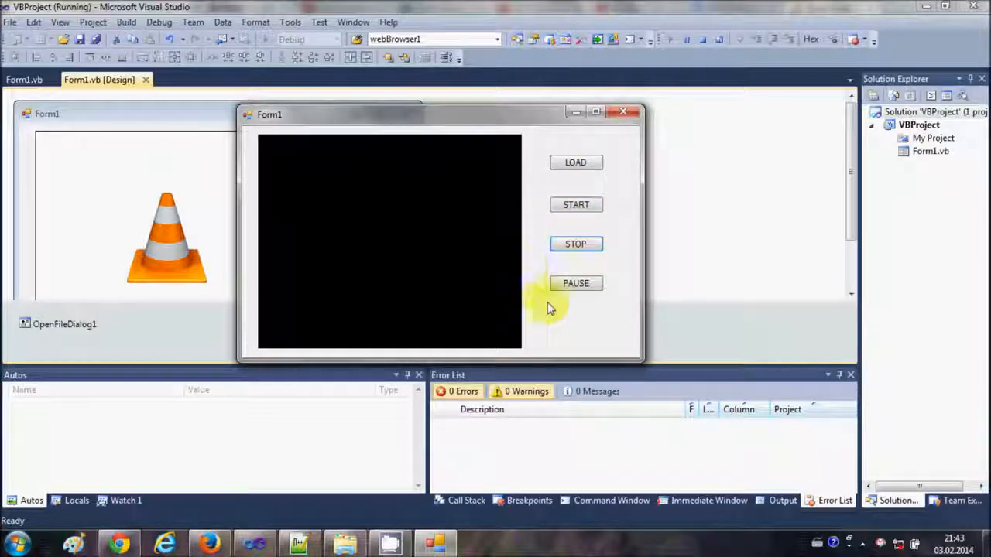
{"action": "mouse_move", "coordinate": [574, 334]}
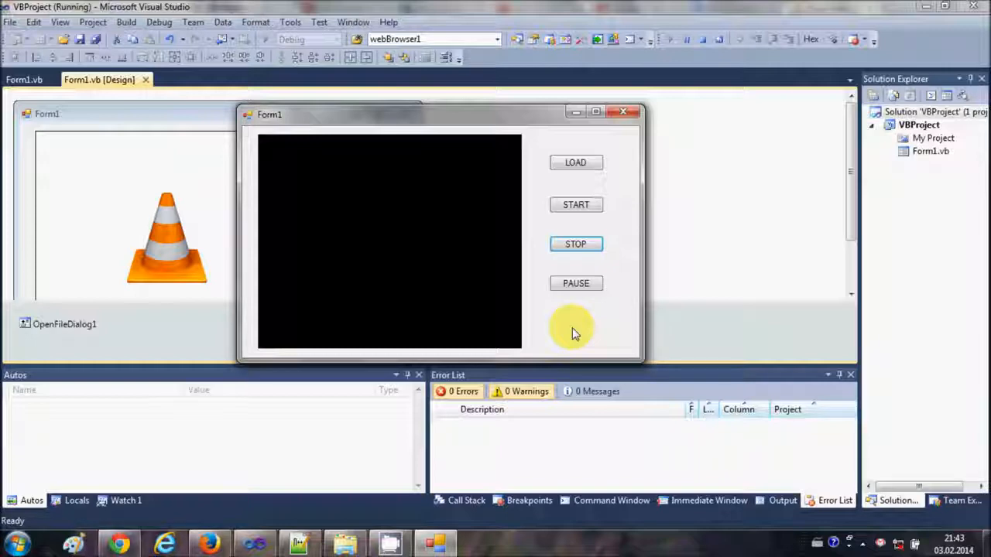